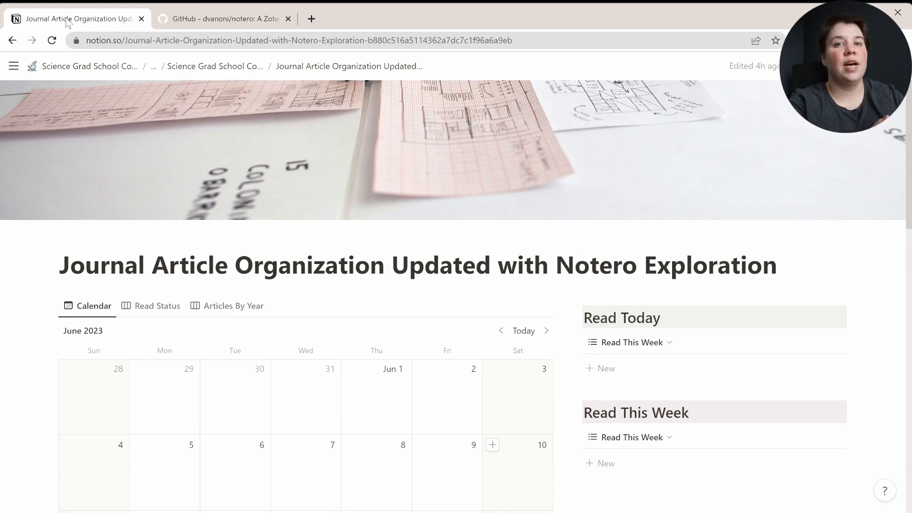
pyautogui.moveTo(311, 100)
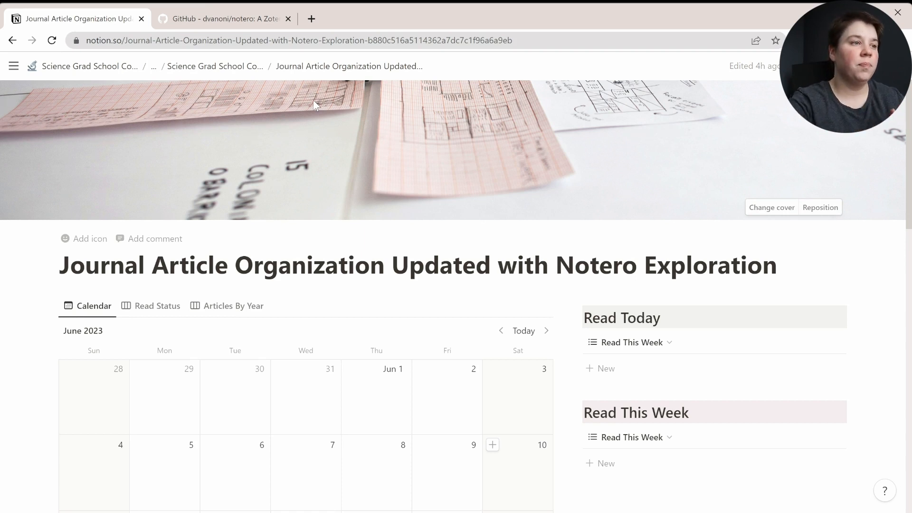
# Show the Notero README's Installation and Setup > Configure Notion section on GitHub
pyautogui.scroll(-3)
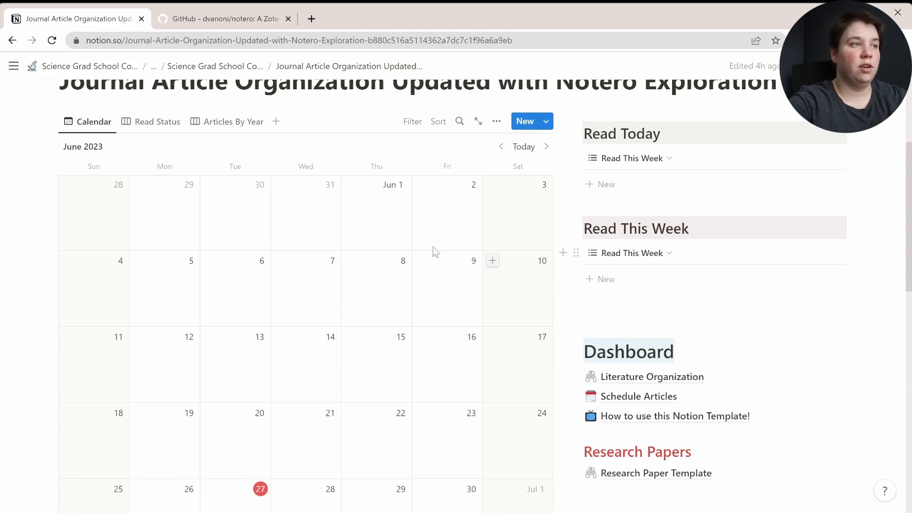
pyautogui.click(223, 19)
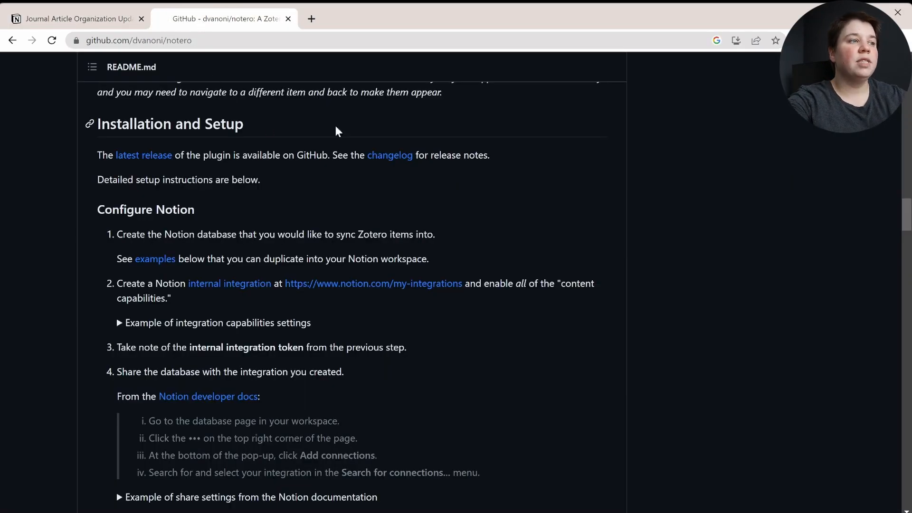
pyautogui.moveTo(357, 130)
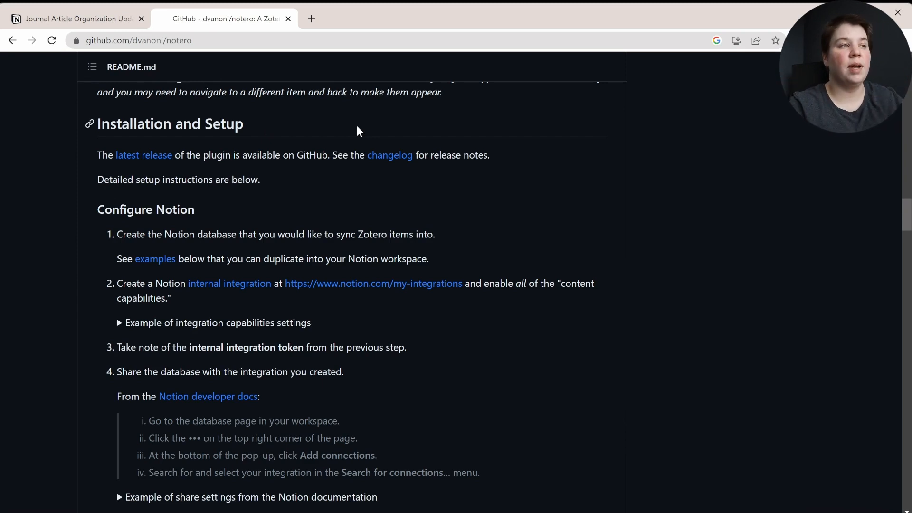
pyautogui.moveTo(266, 141)
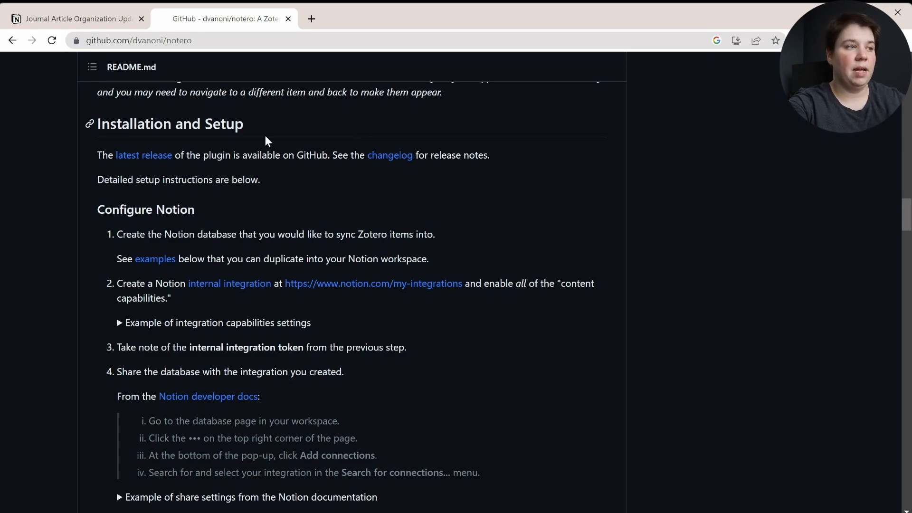
pyautogui.scroll(3)
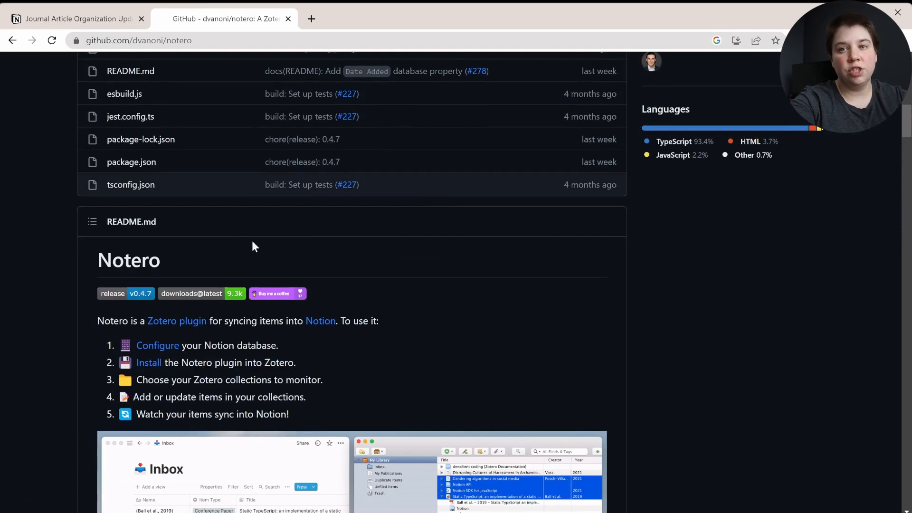
pyautogui.scroll(-3)
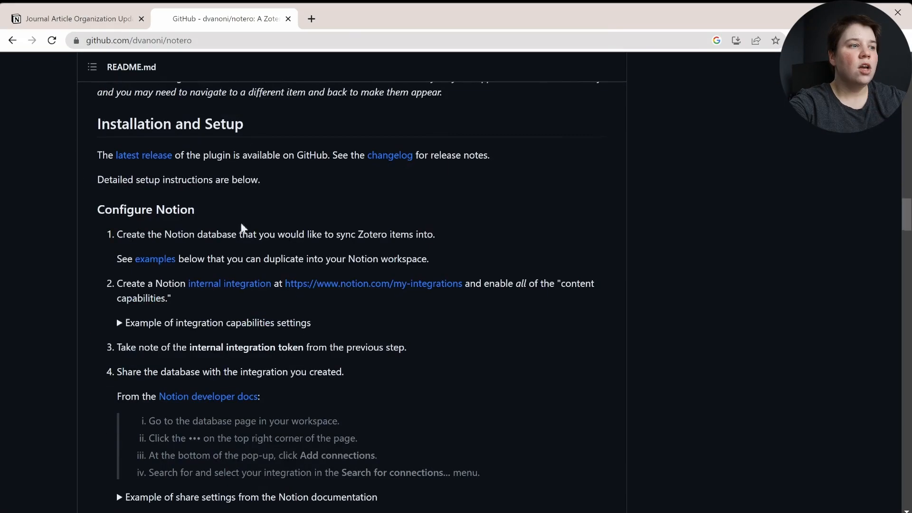
pyautogui.moveTo(92, 291)
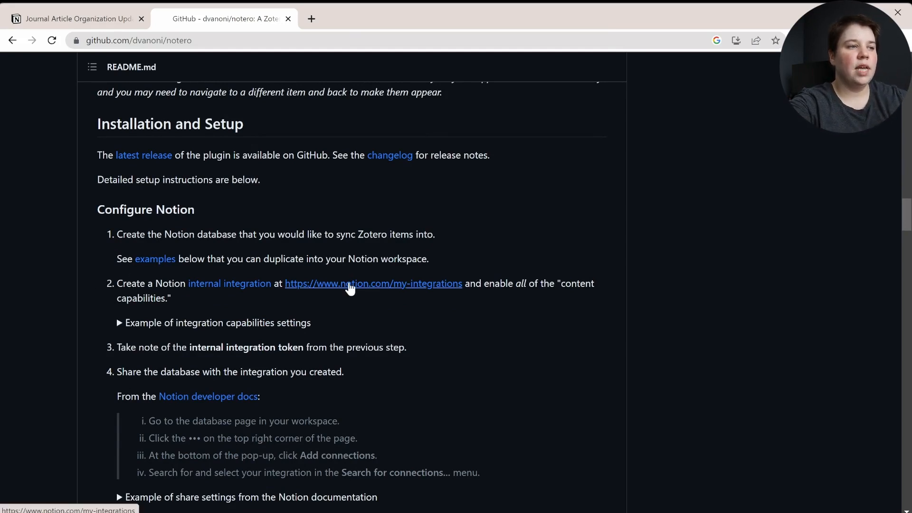
# Create a Notion internal integration named 'Notero' and scroll down to its Secrets
pyautogui.click(372, 284)
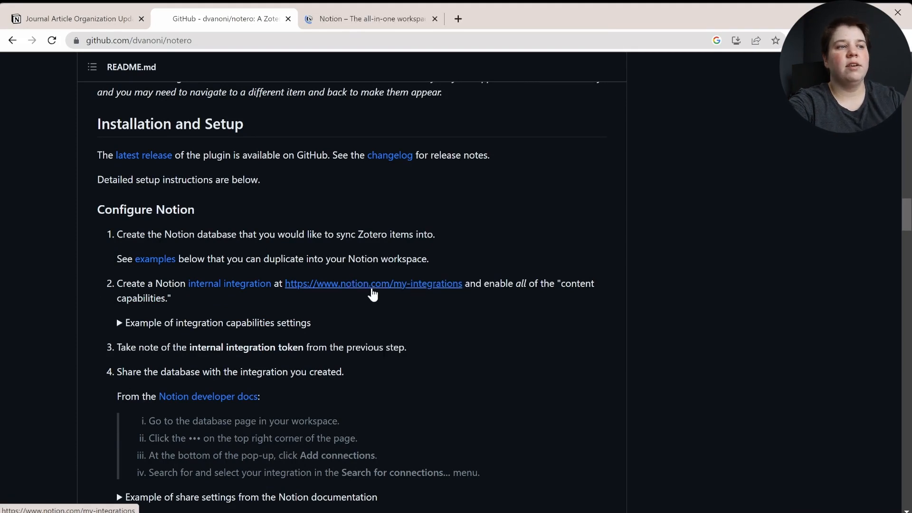
pyautogui.click(373, 283)
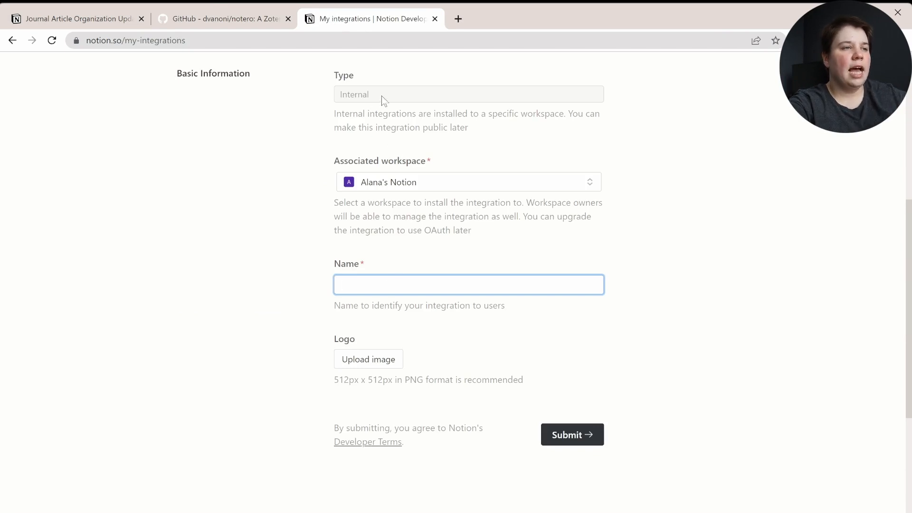
pyautogui.click(468, 285)
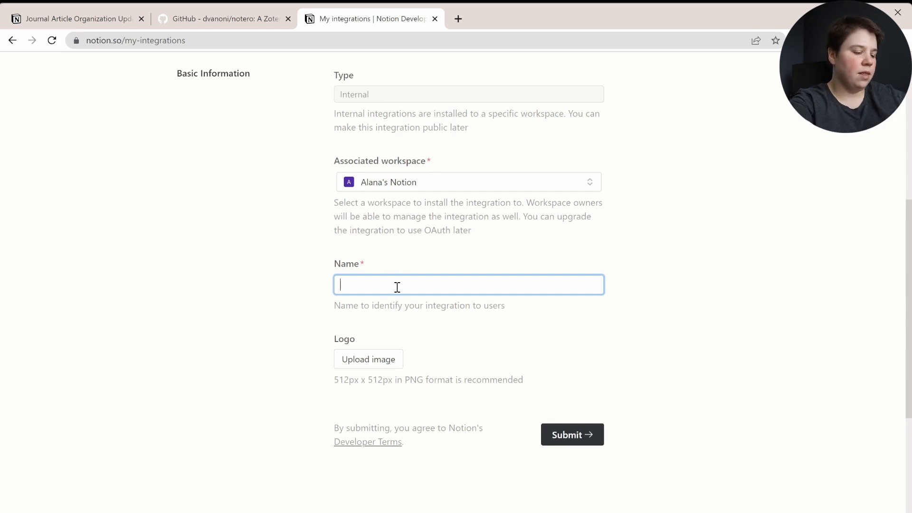
pyautogui.write('Notero')
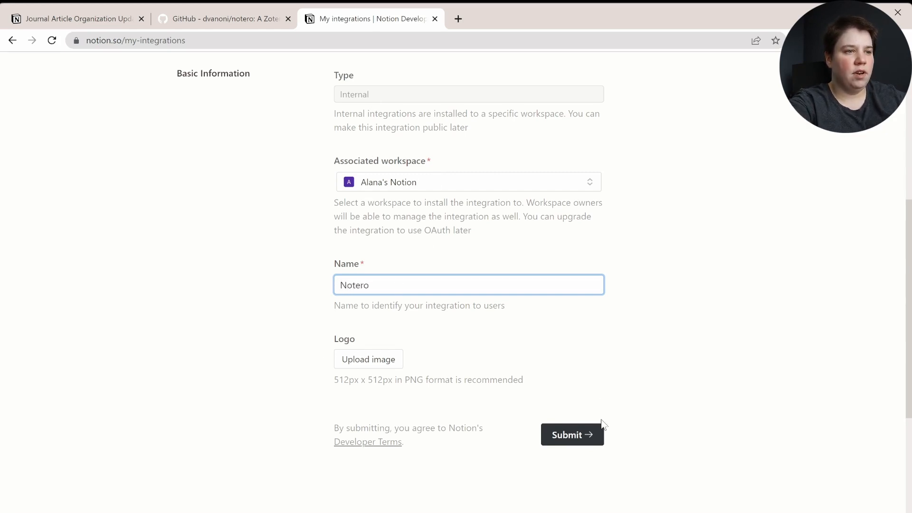
pyautogui.click(571, 434)
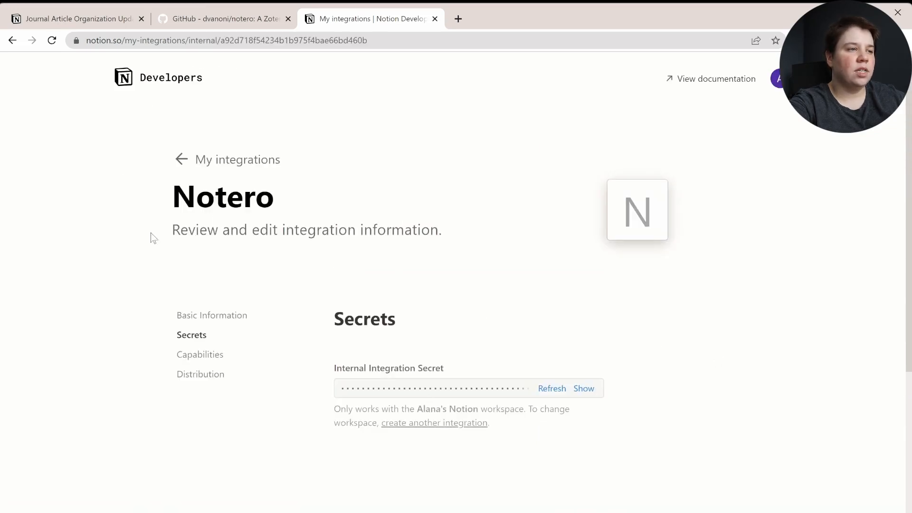
pyautogui.scroll(-3)
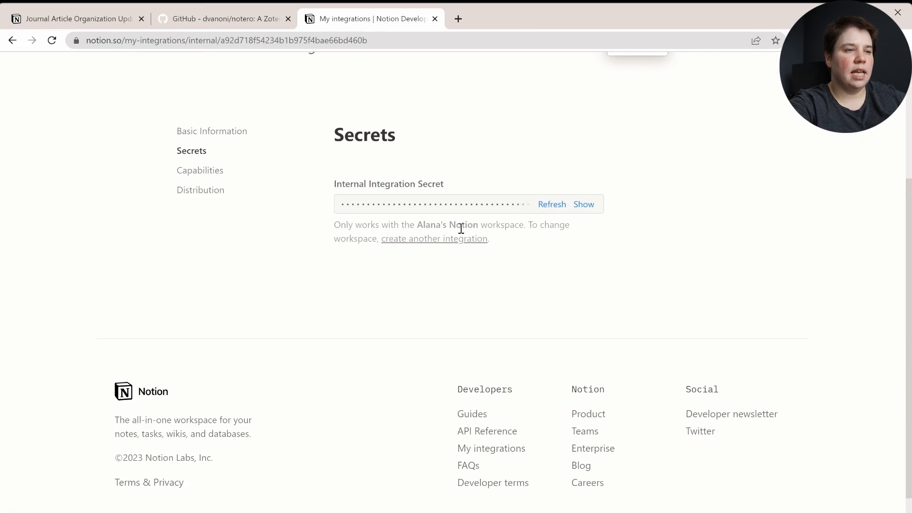
pyautogui.moveTo(470, 197)
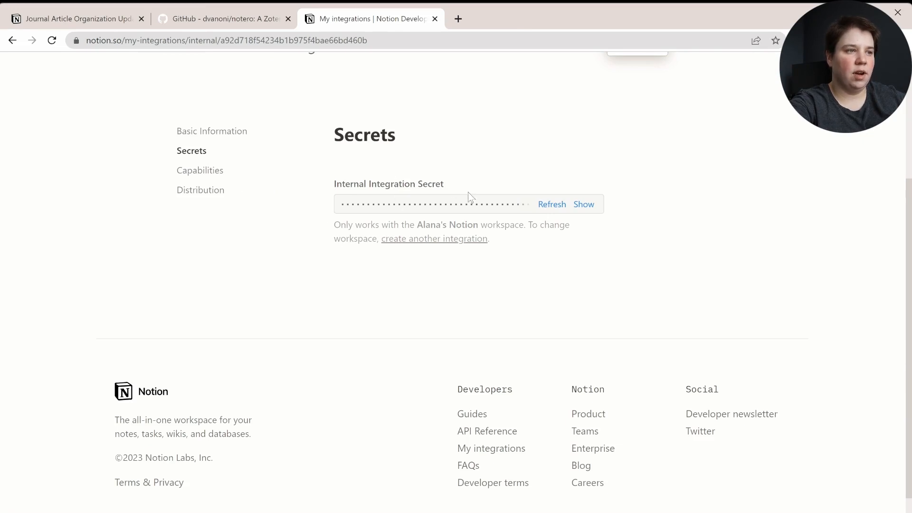
pyautogui.moveTo(304, 213)
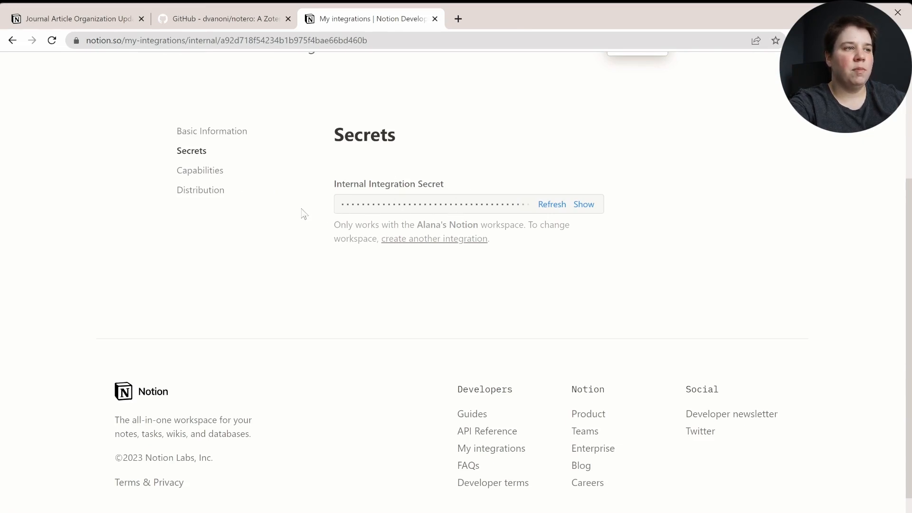
pyautogui.moveTo(462, 300)
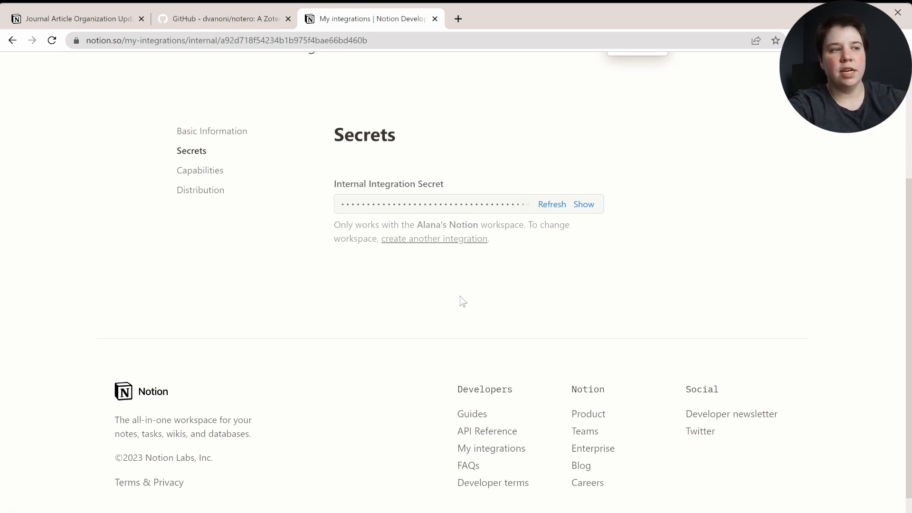
pyautogui.moveTo(639, 192)
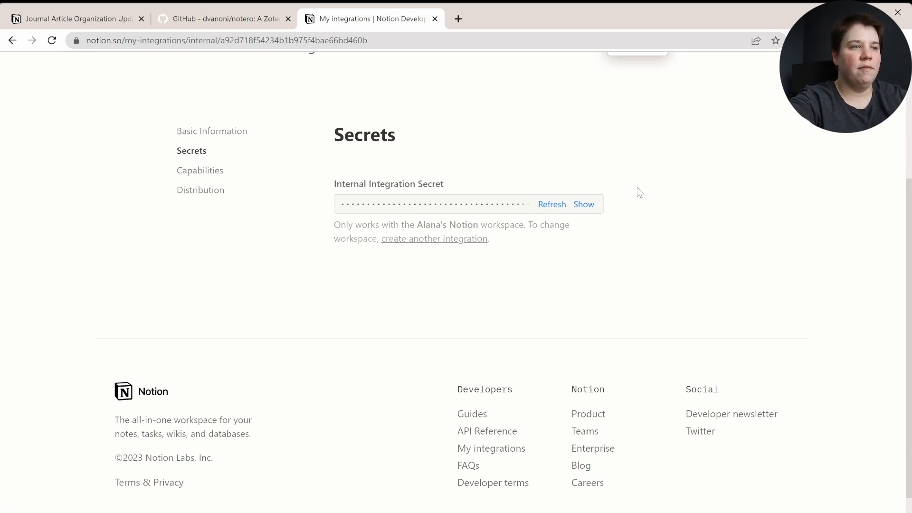
pyautogui.moveTo(478, 289)
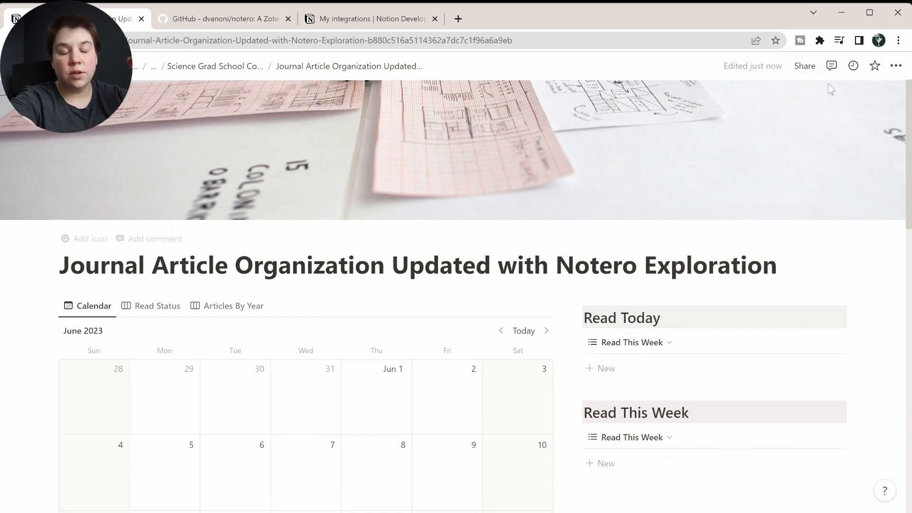
# Add Notero as a connection on the Journal Article Organization page and confirm access
pyautogui.click(895, 65)
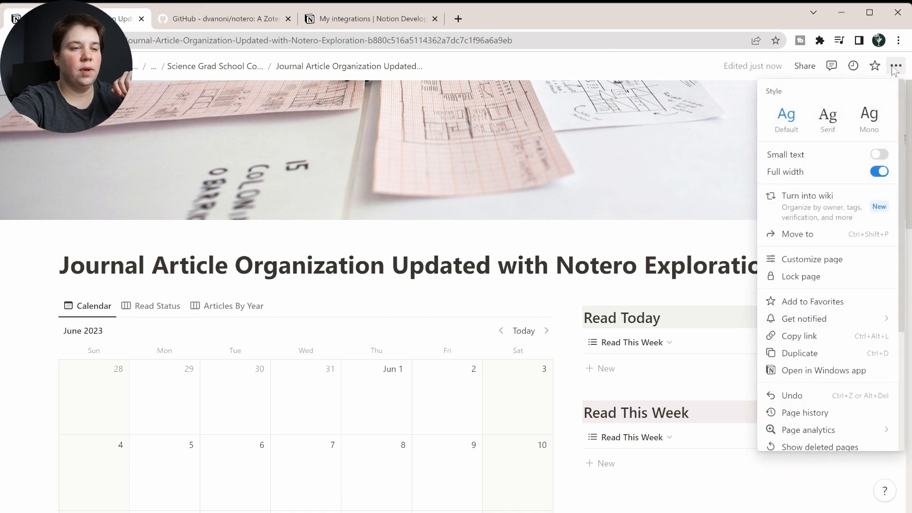
pyautogui.scroll(-3)
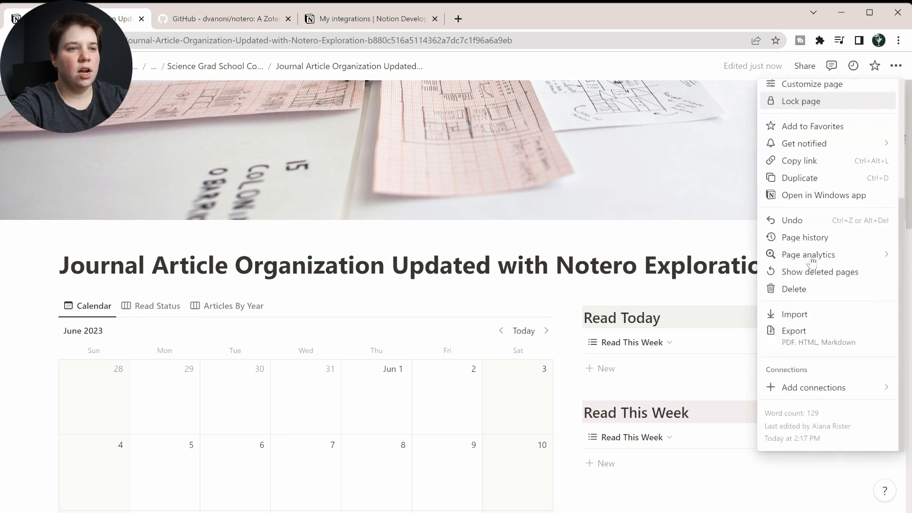
pyautogui.click(813, 388)
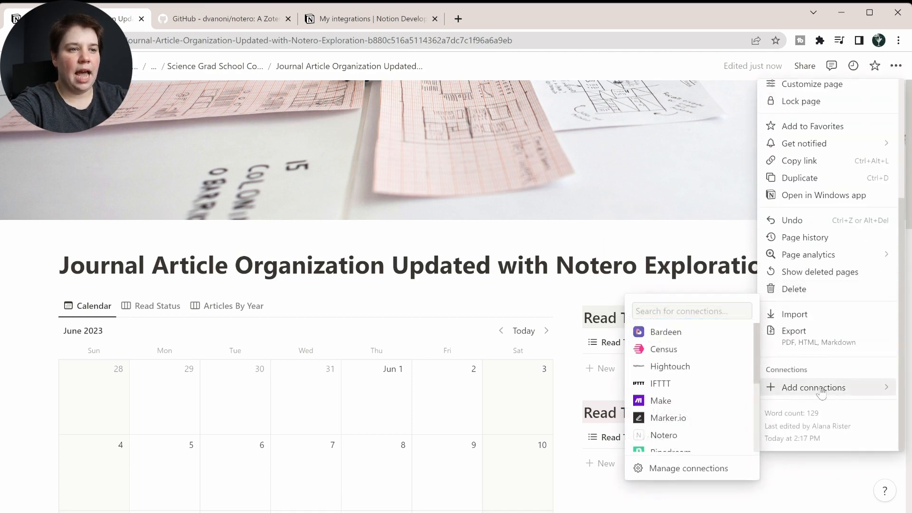
pyautogui.write('N')
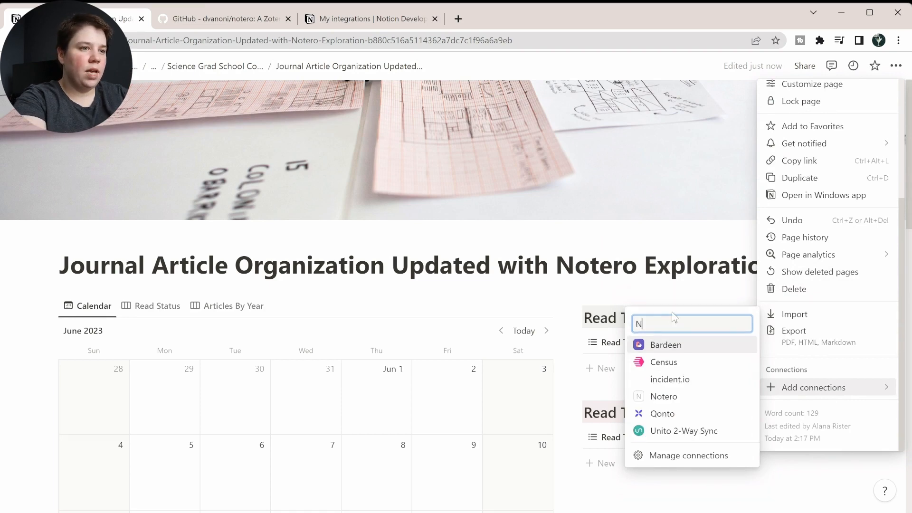
pyautogui.write('ot')
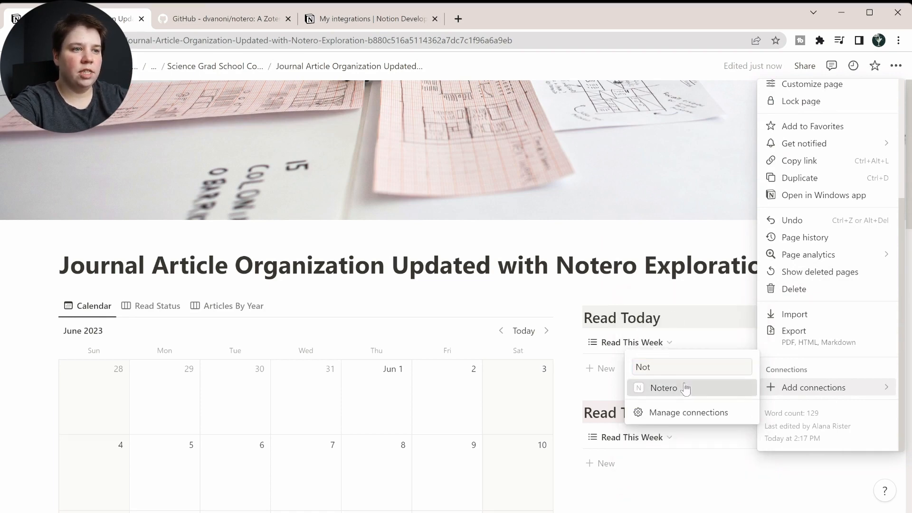
pyautogui.click(663, 387)
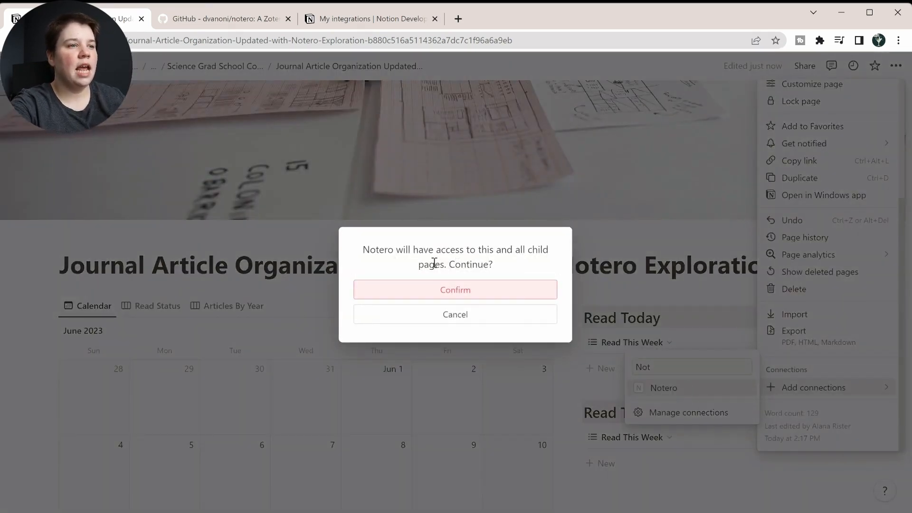
pyautogui.click(455, 290)
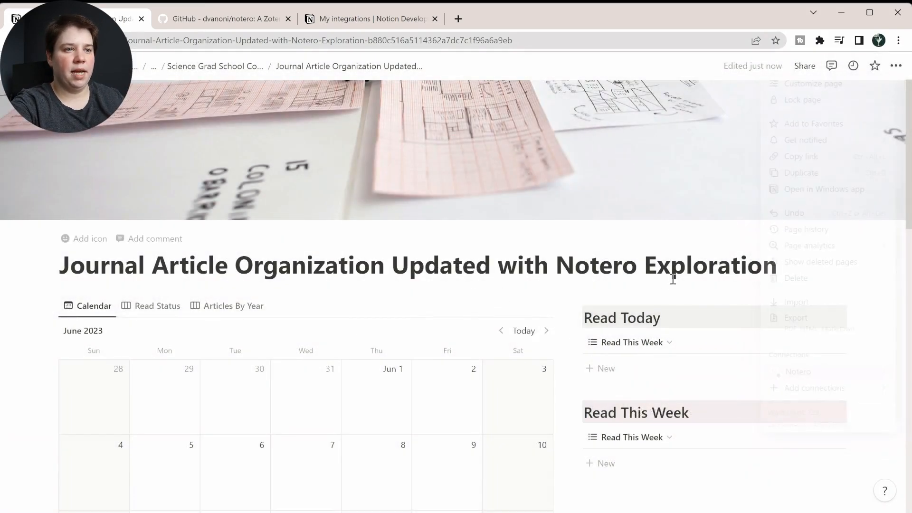
pyautogui.click(611, 388)
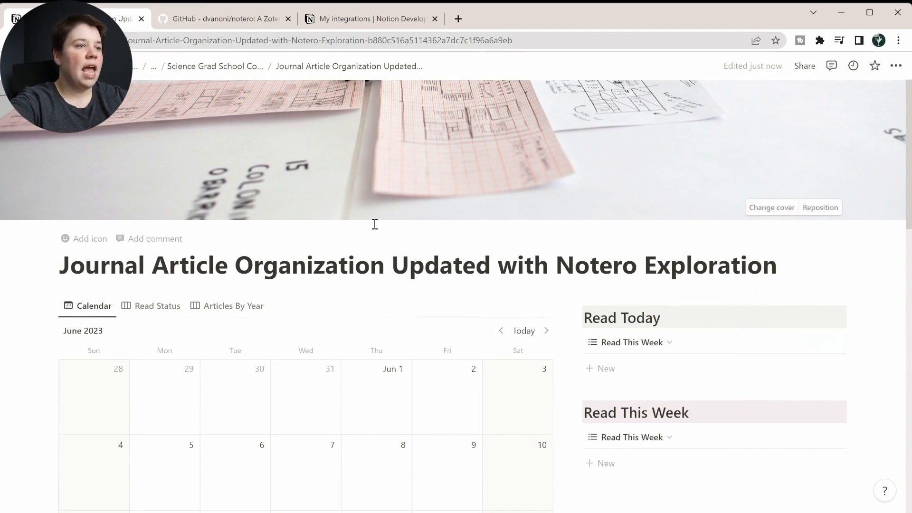
# Open Literature Organization and compare its columns against the README's required property list
pyautogui.scroll(-3)
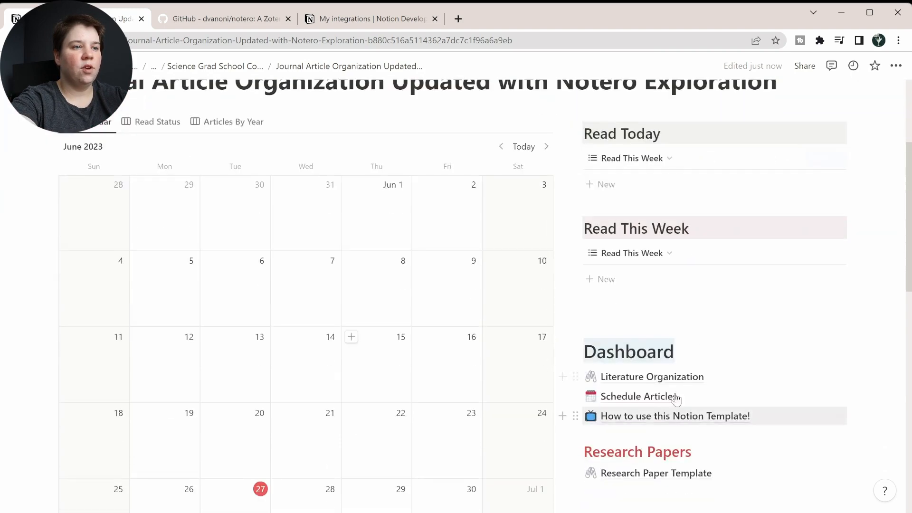
pyautogui.click(652, 377)
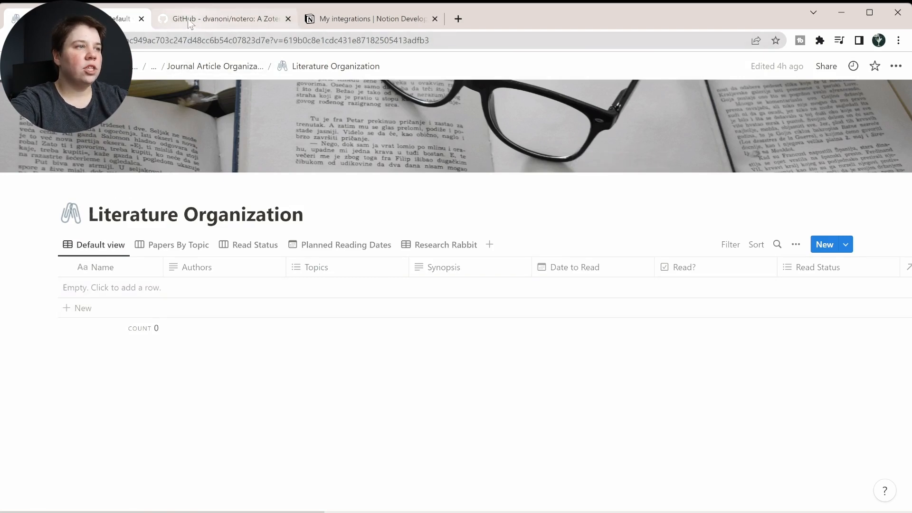
pyautogui.click(219, 19)
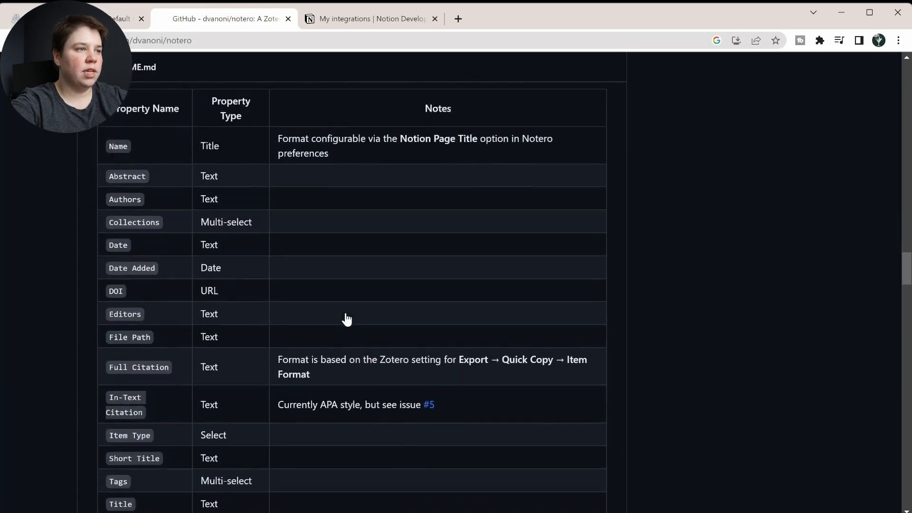
pyautogui.scroll(3)
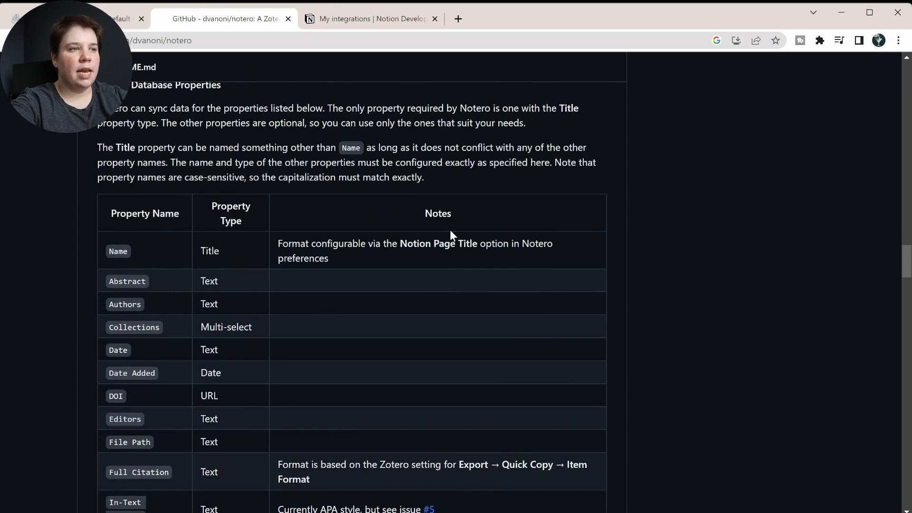
pyautogui.moveTo(118, 251)
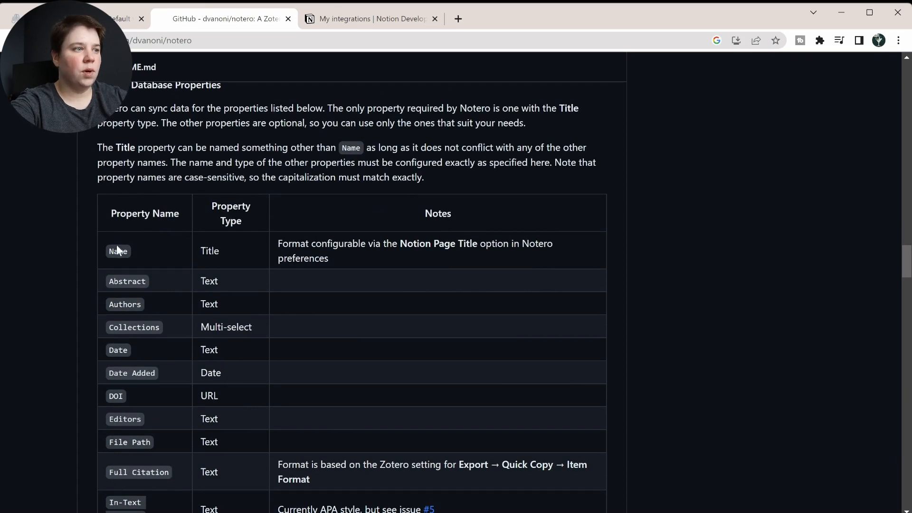
pyautogui.click(120, 19)
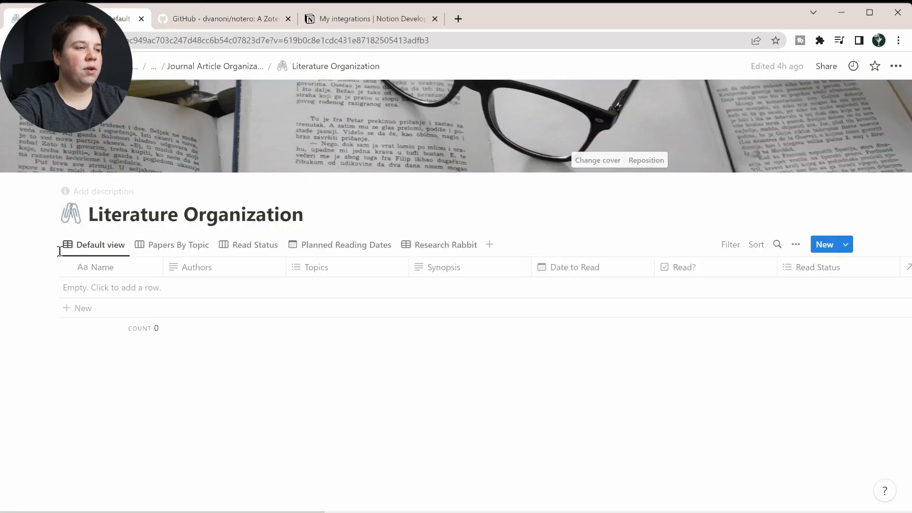
pyautogui.moveTo(108, 273)
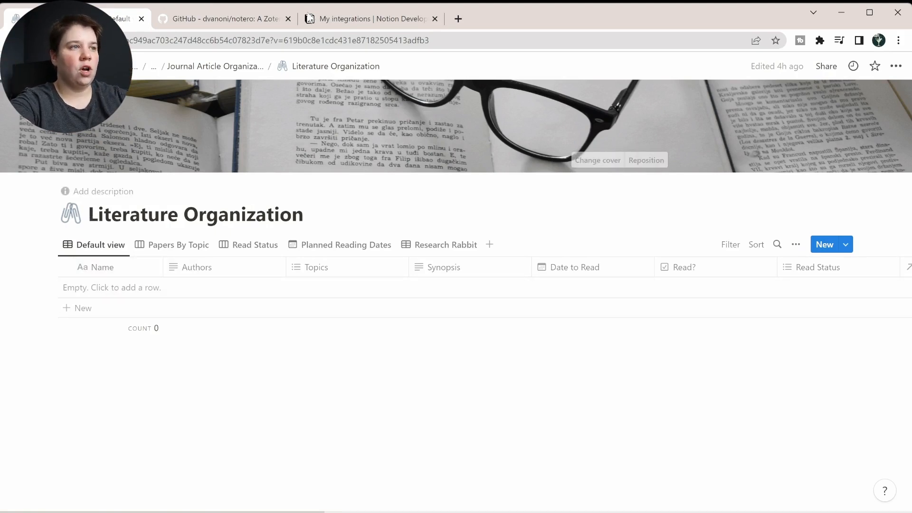
pyautogui.click(224, 18)
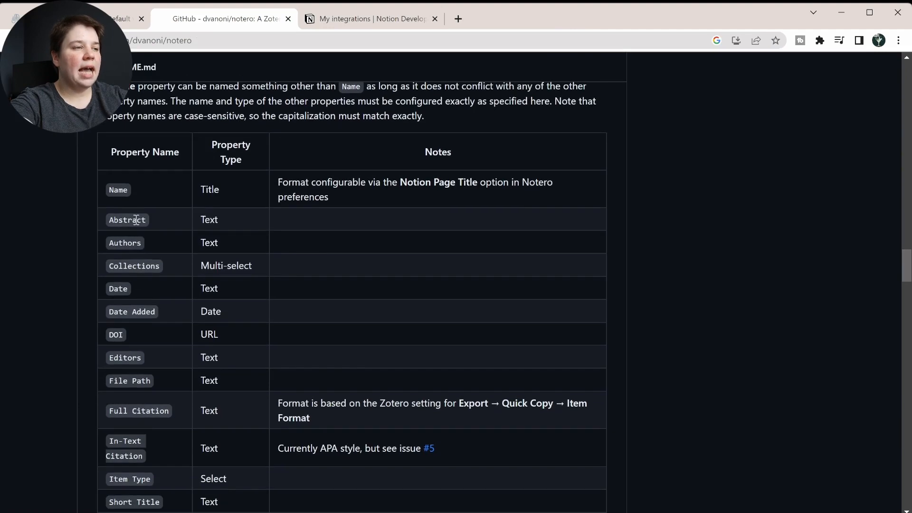
pyautogui.scroll(-3)
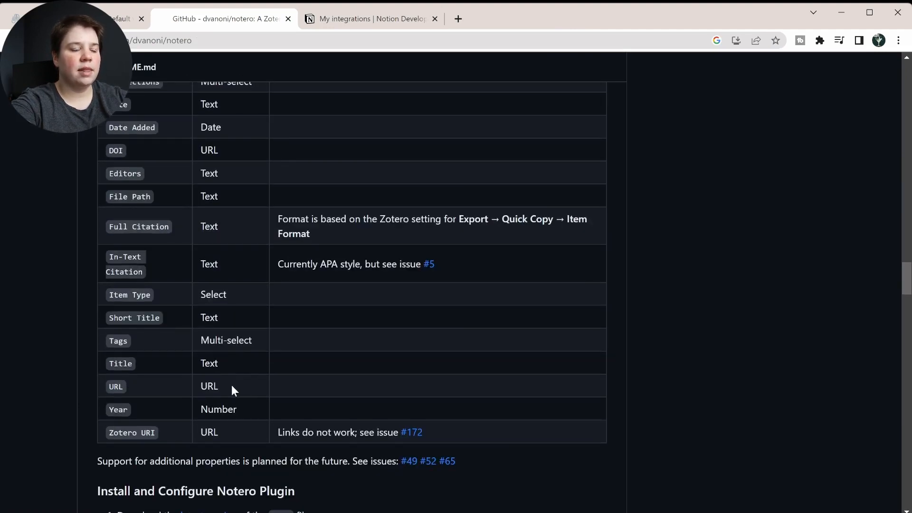
pyautogui.scroll(3)
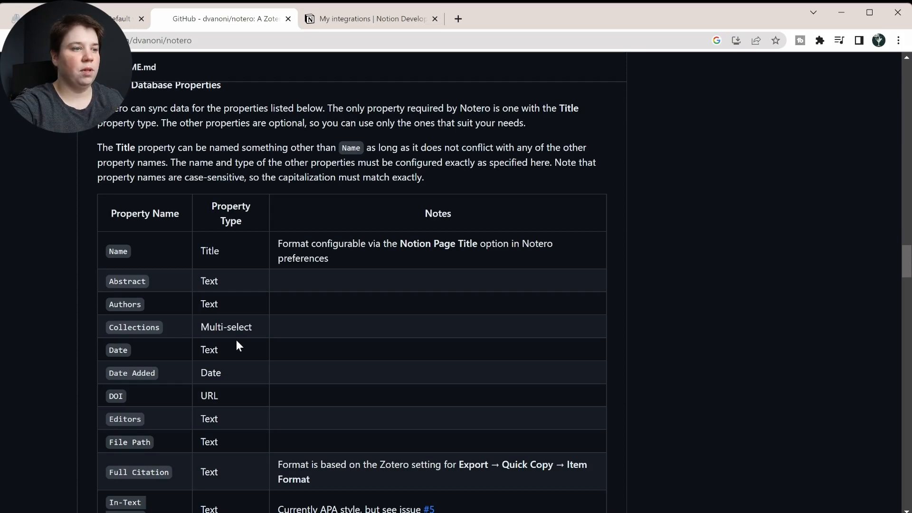
pyautogui.scroll(-3)
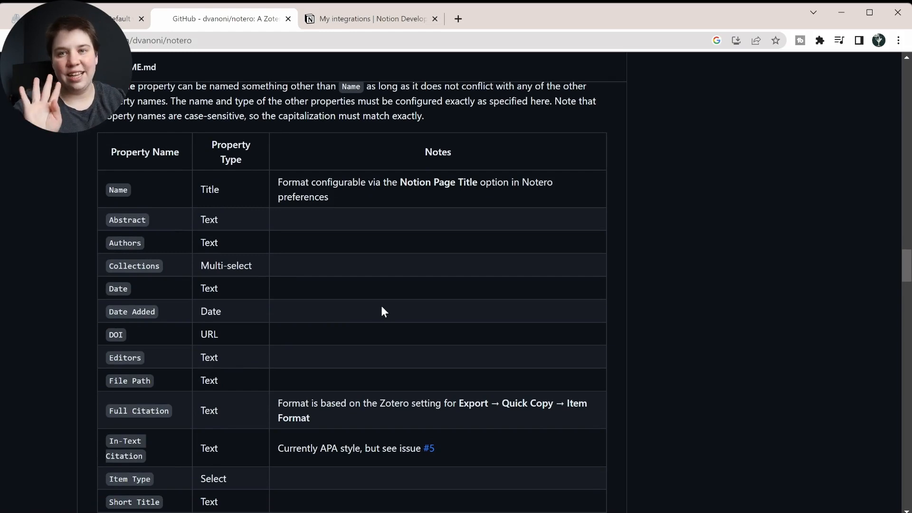
pyautogui.click(124, 18)
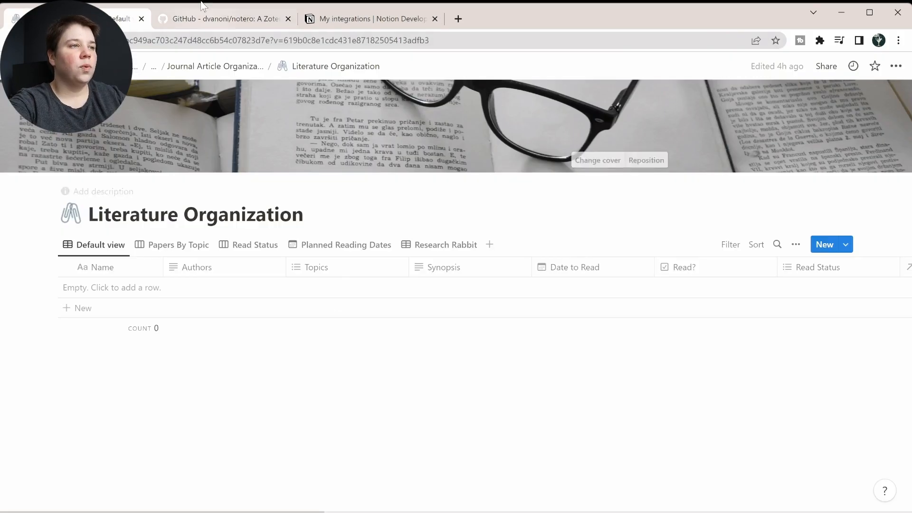
# Download notero-0.4.7.xpi from the latest Notero release assets and check the download
pyautogui.click(223, 18)
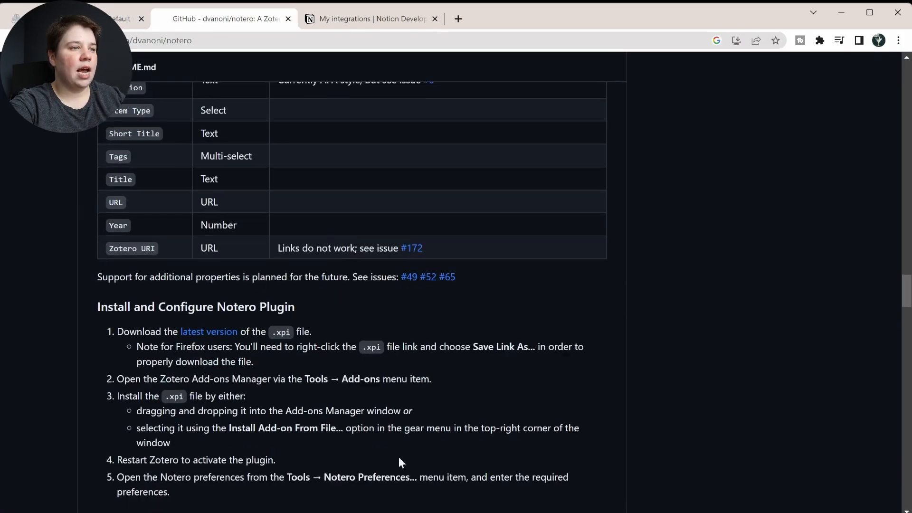
pyautogui.moveTo(291, 360)
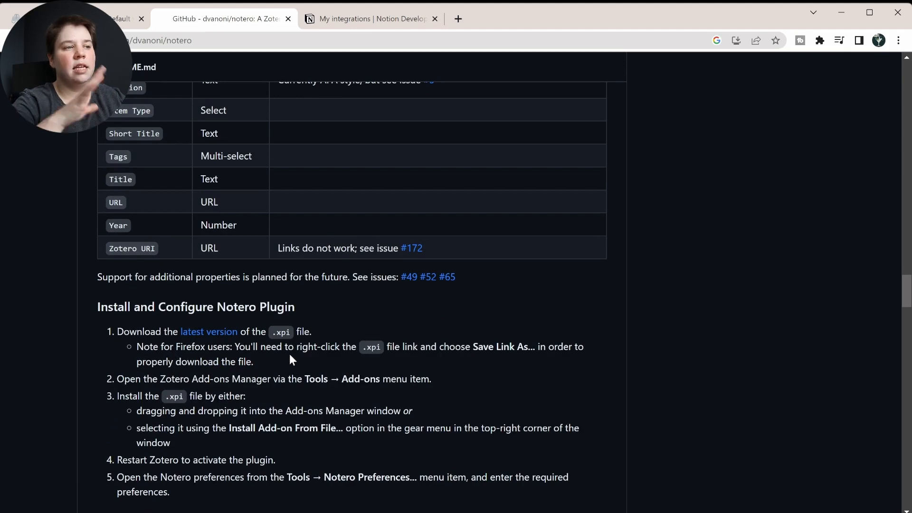
pyautogui.moveTo(323, 307)
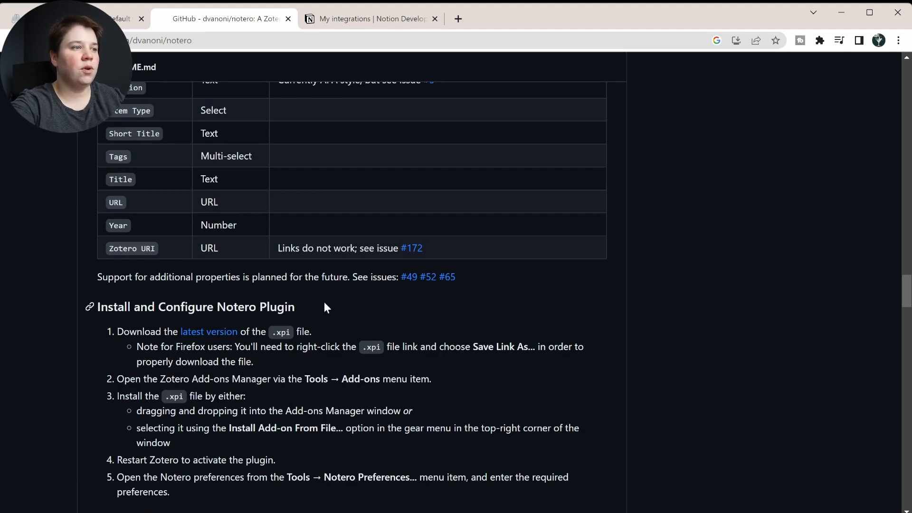
pyautogui.moveTo(209, 332)
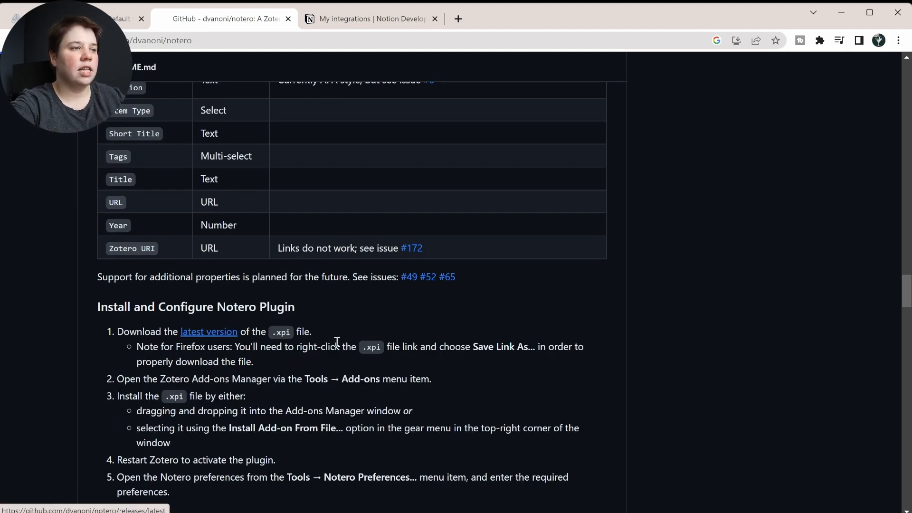
pyautogui.click(208, 331)
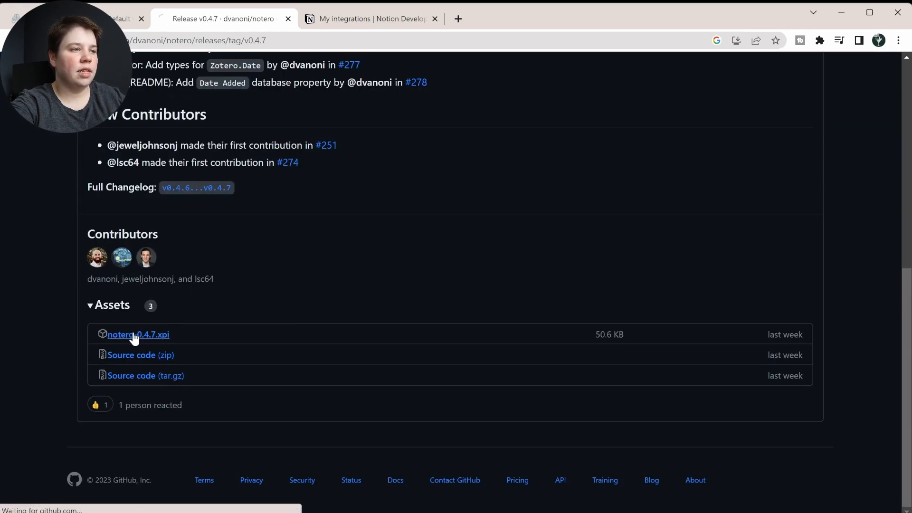
pyautogui.click(138, 334)
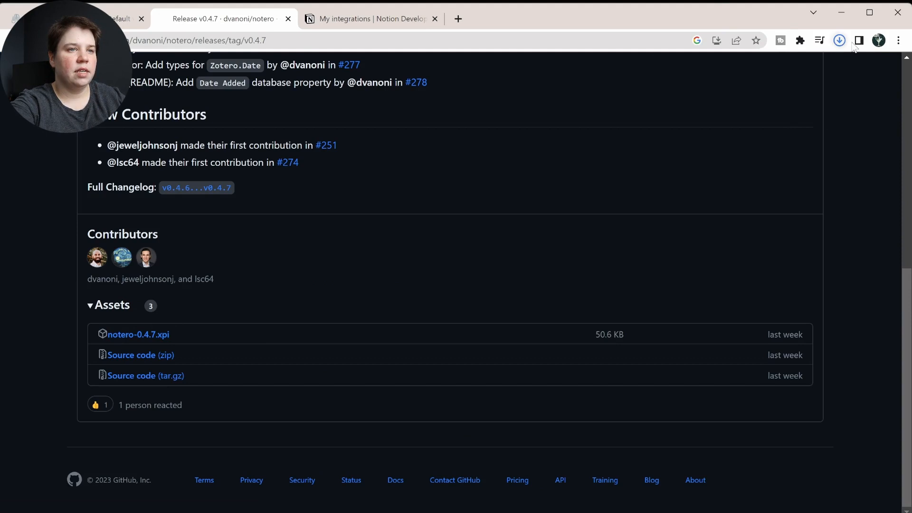
pyautogui.click(839, 40)
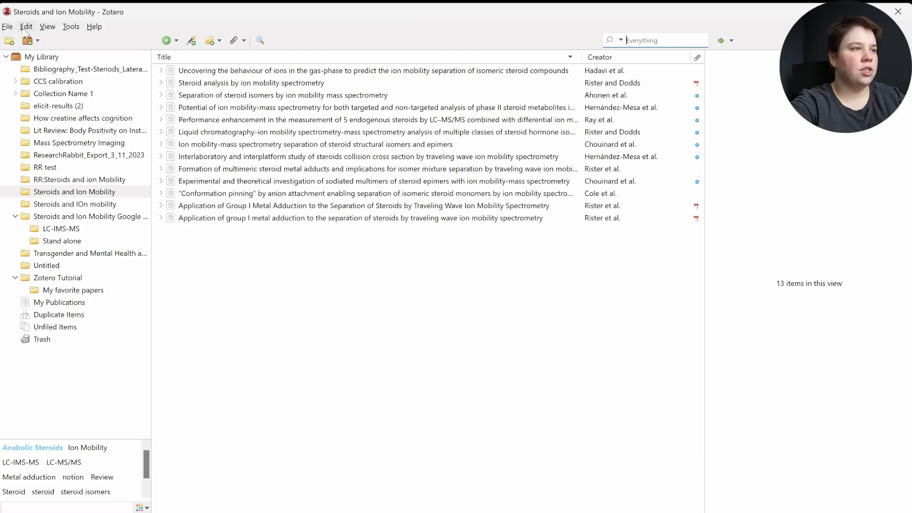
pyautogui.moveTo(70, 27)
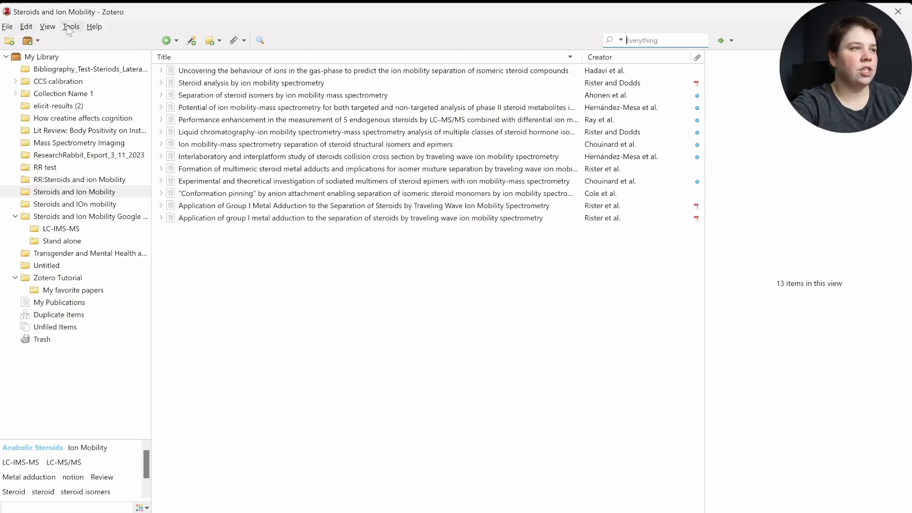
pyautogui.moveTo(89, 79)
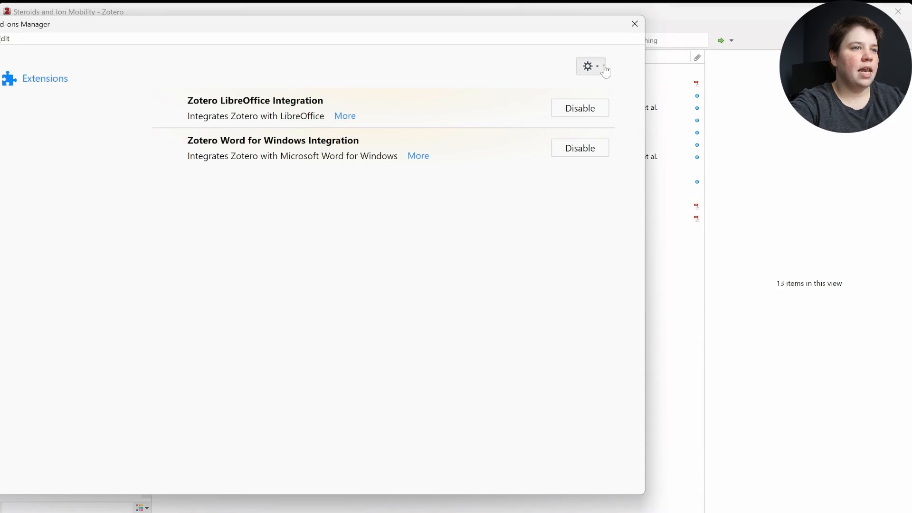
# Install the Notero add-on from notero-0.4.7.xpi in Zotero's Add-ons manager
pyautogui.click(589, 66)
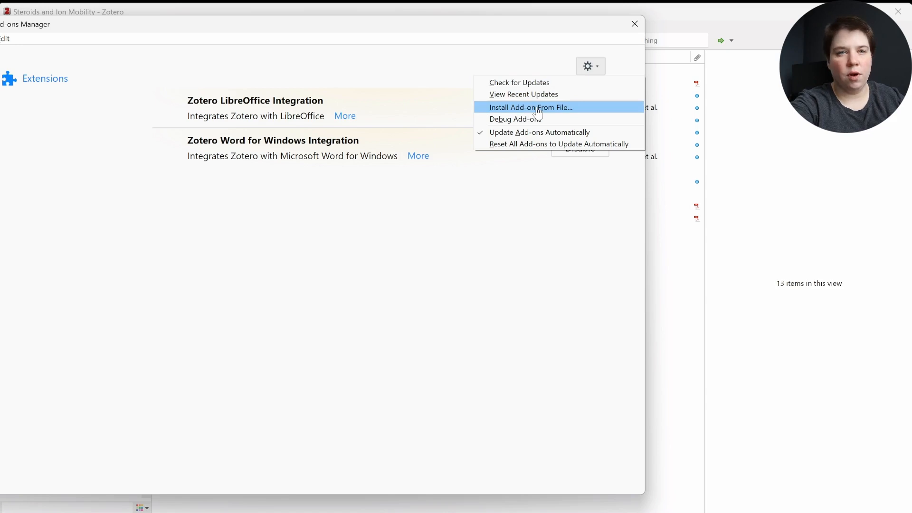
pyautogui.click(531, 107)
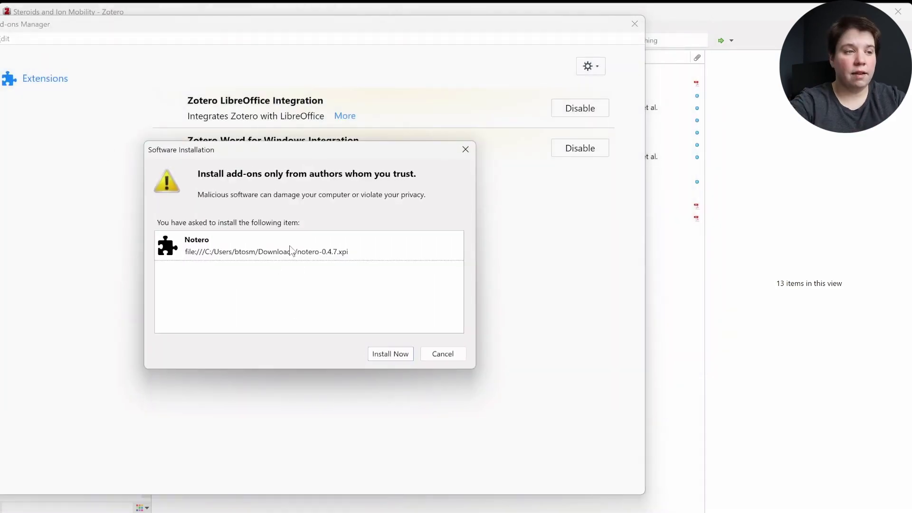
pyautogui.click(391, 353)
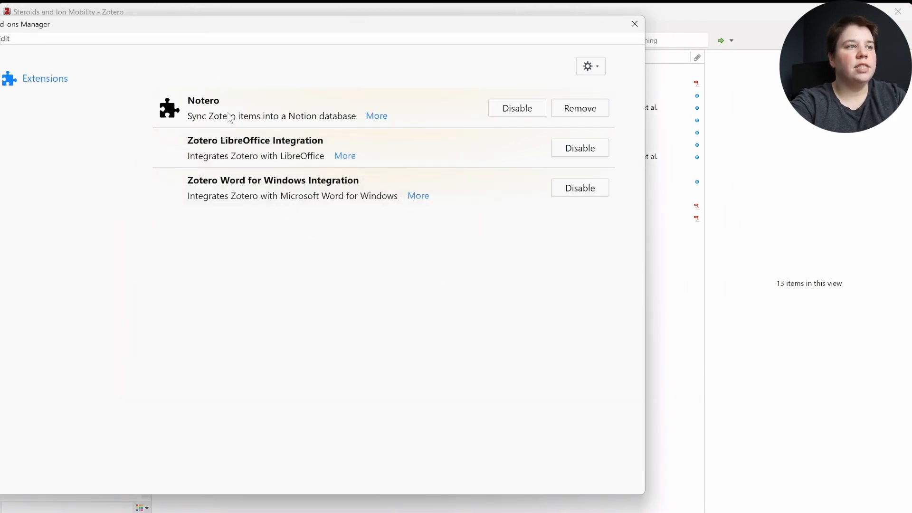
pyautogui.moveTo(195, 127)
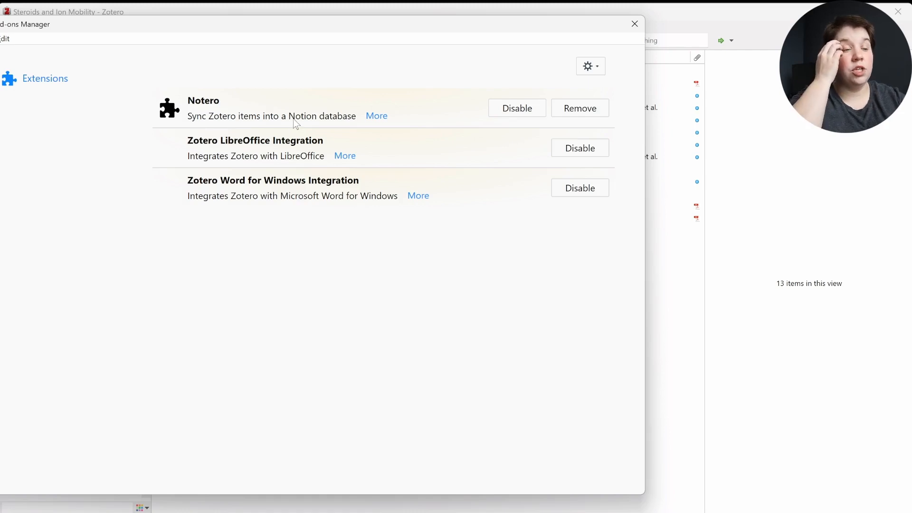
pyautogui.moveTo(615, 23)
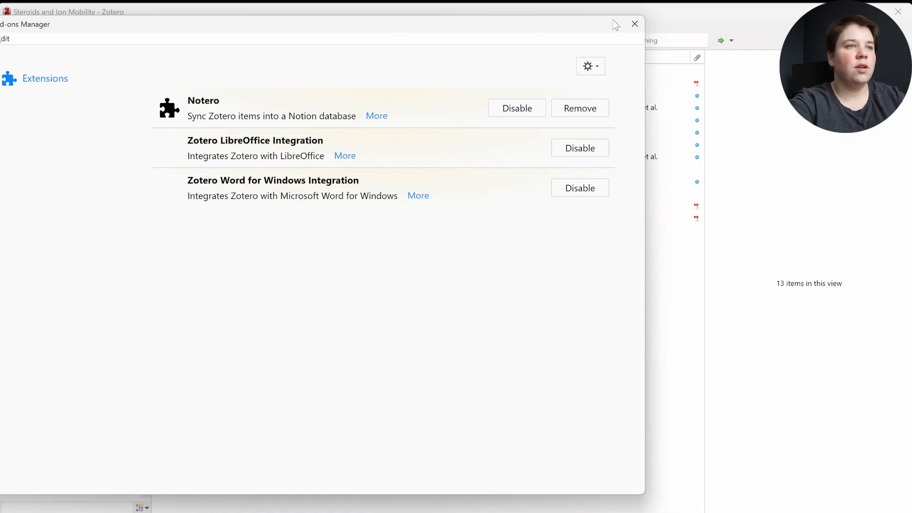
pyautogui.click(635, 23)
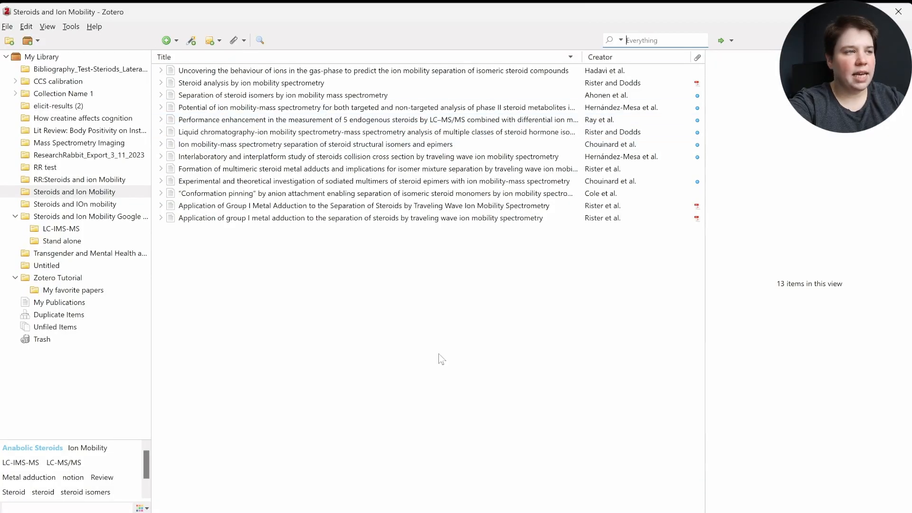
# Open Tools > Notero Preferences in Zotero
pyautogui.click(70, 26)
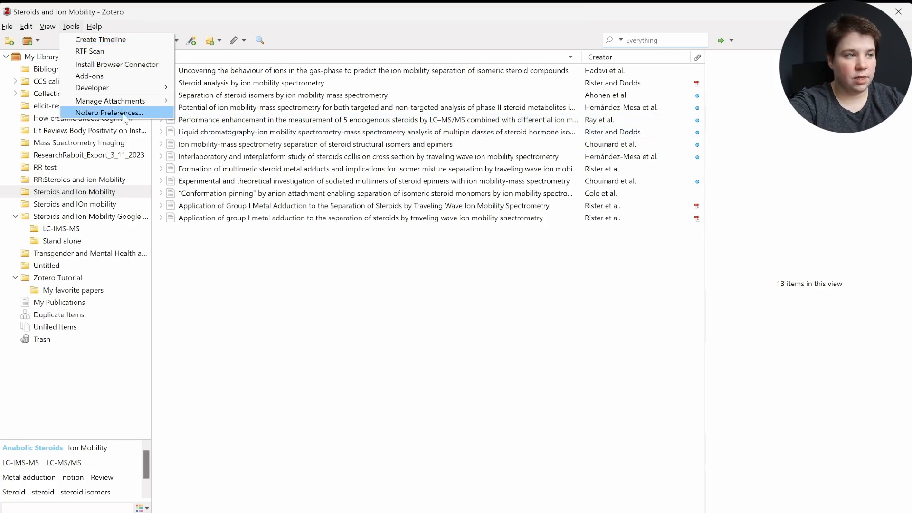
pyautogui.click(107, 113)
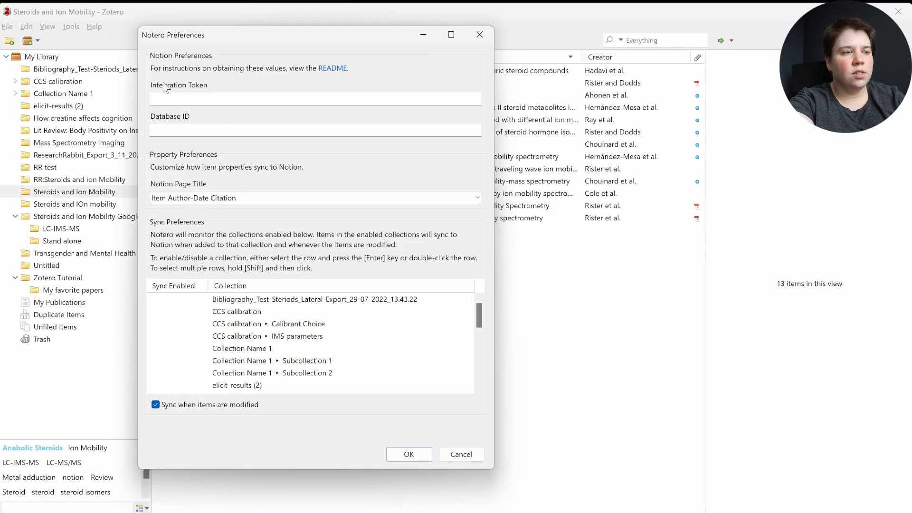
pyautogui.moveTo(211, 85)
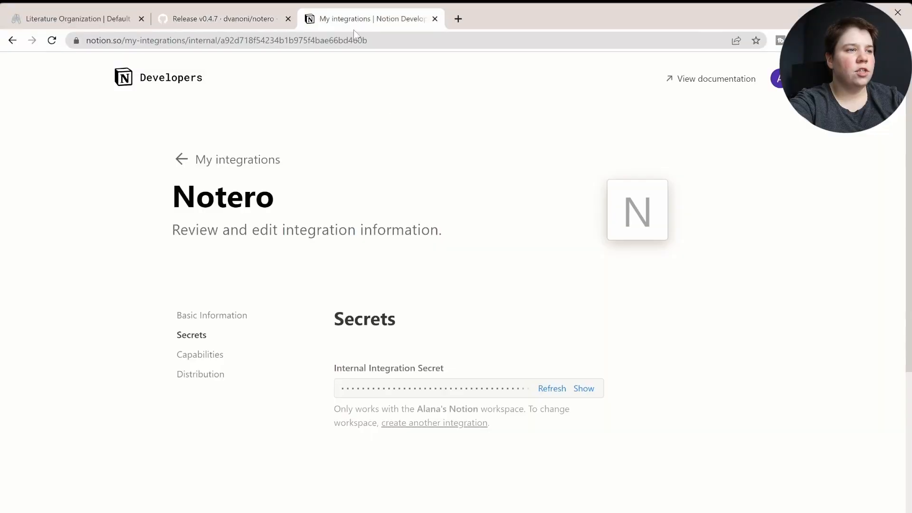
pyautogui.moveTo(363, 349)
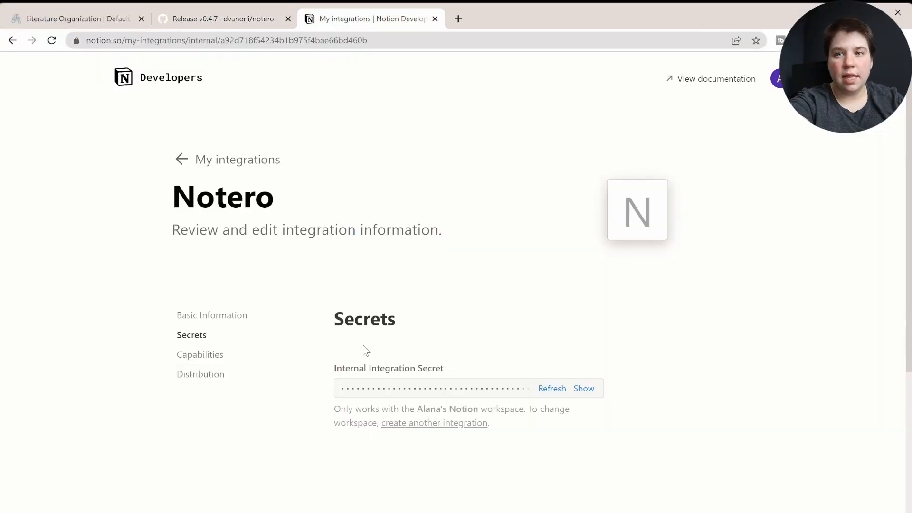
pyautogui.moveTo(298, 104)
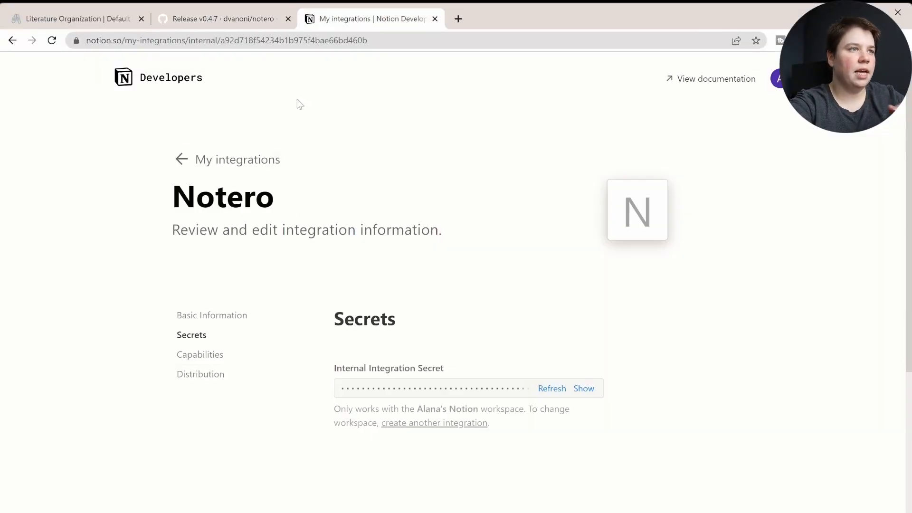
# Open Literature Organization from the Notion dashboard and select its page link for the ID
pyautogui.click(76, 19)
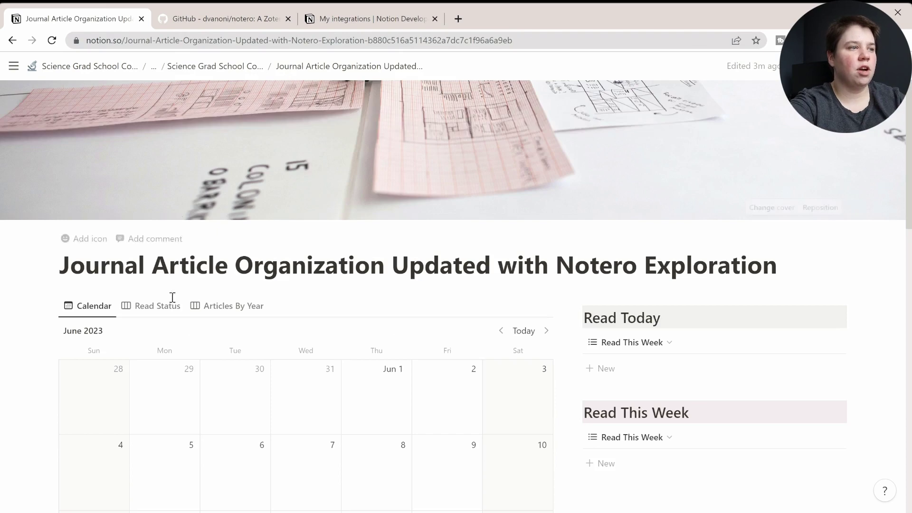
pyautogui.scroll(-3)
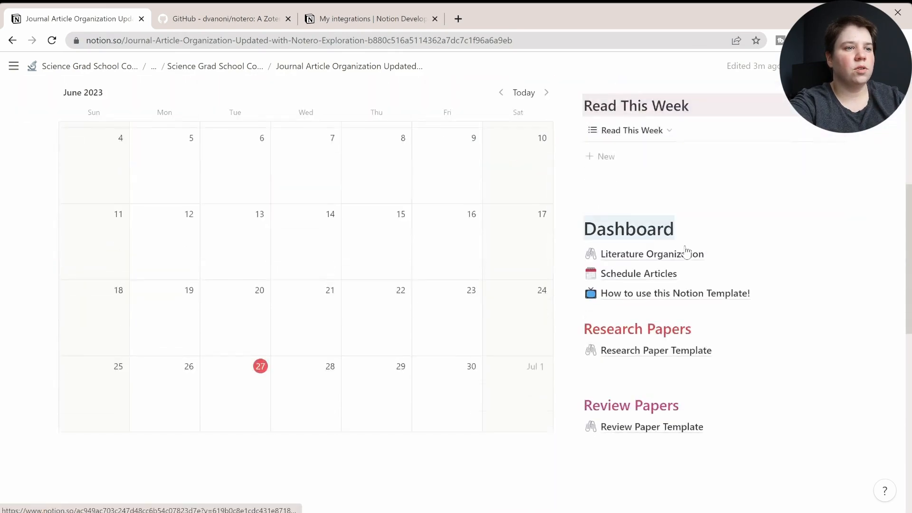
pyautogui.scroll(-3)
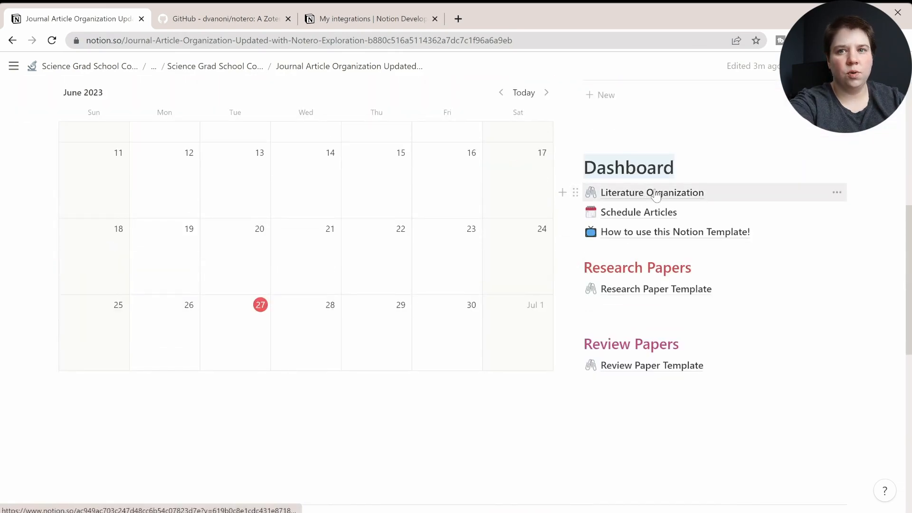
pyautogui.click(652, 193)
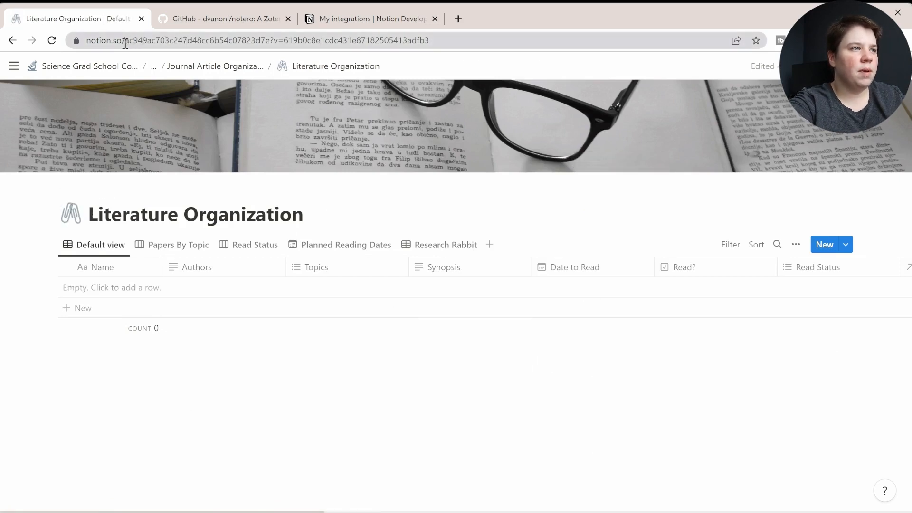
pyautogui.click(125, 40)
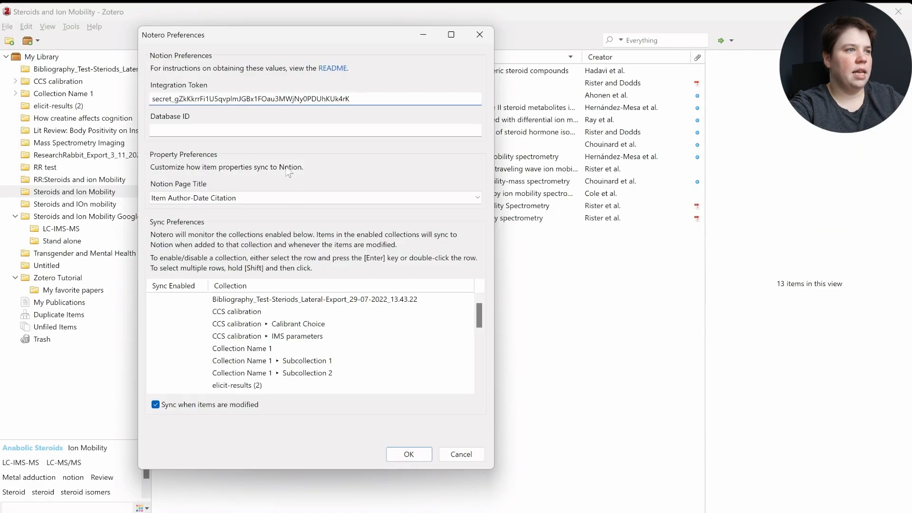
# Enter database ID ac949ac703c247d48cc6b54c07823d7e in the Database ID field
pyautogui.write('ac949ac703c247d48cc6b54c07823d7e')
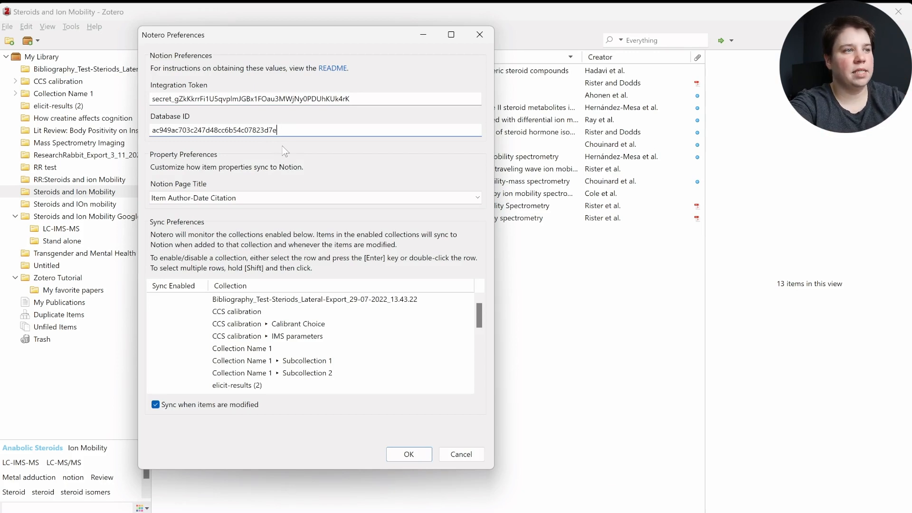
pyautogui.moveTo(227, 196)
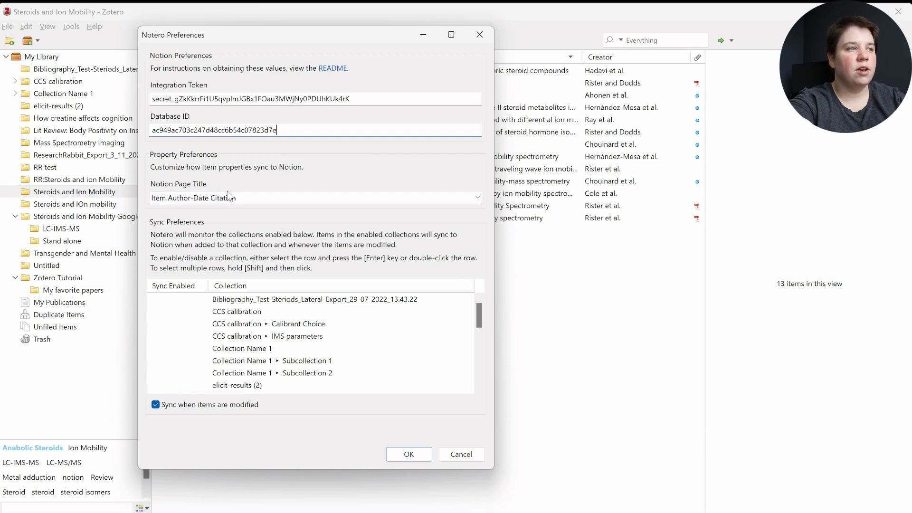
# Keep Item Author-Date Citation titles, enable Steroids and Ion Mobility syncing, and save with OK
pyautogui.click(314, 198)
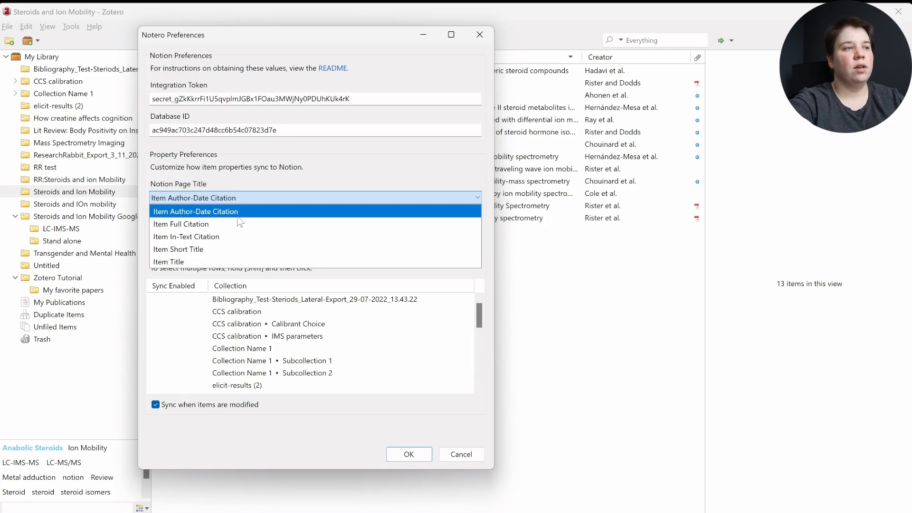
pyautogui.moveTo(238, 244)
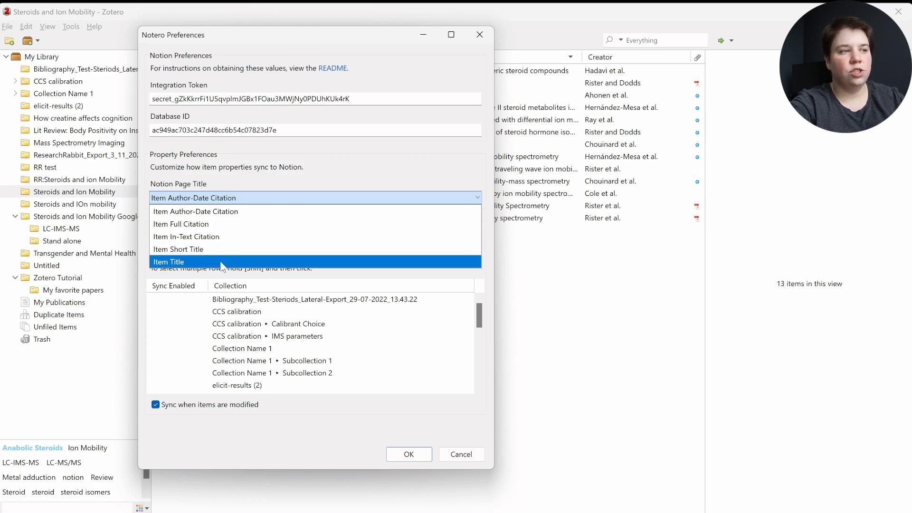
pyautogui.click(169, 261)
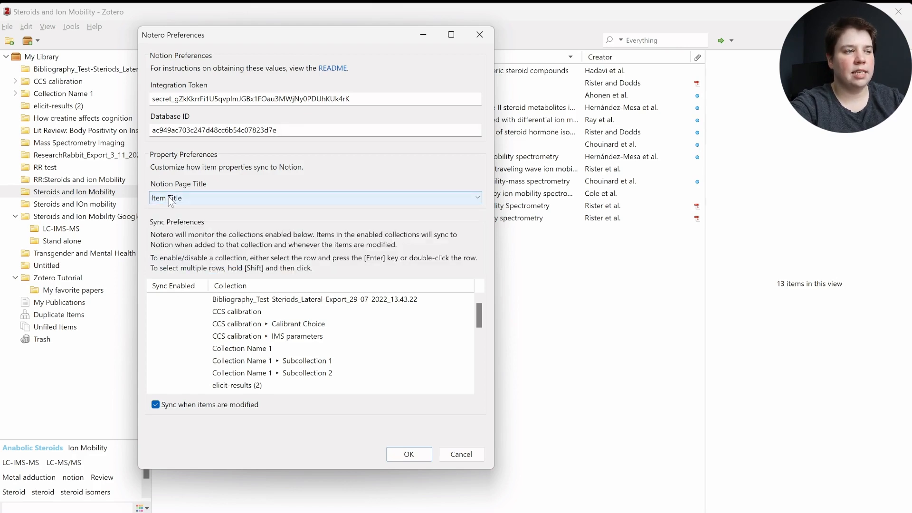
pyautogui.click(314, 197)
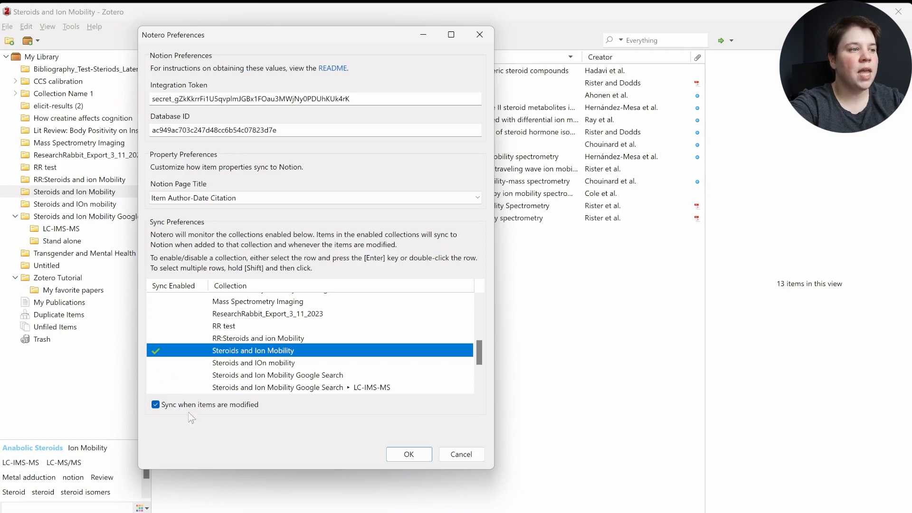
pyautogui.moveTo(196, 443)
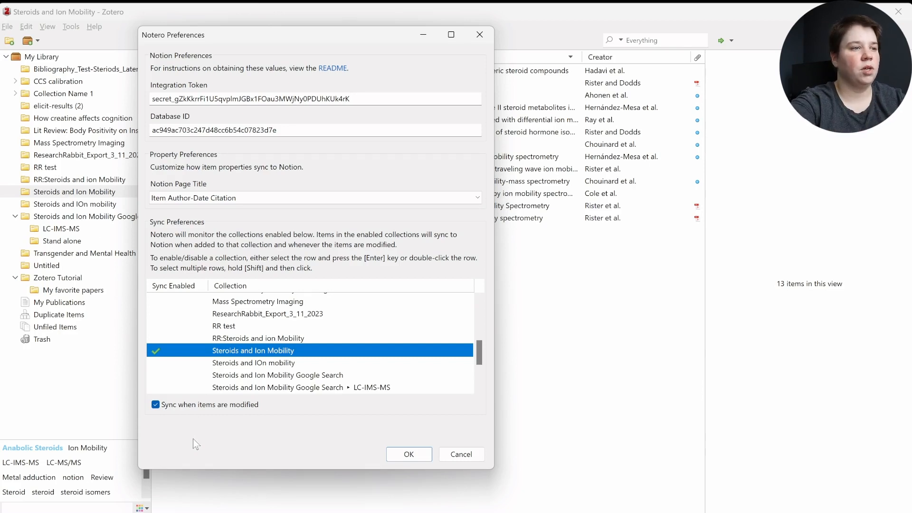
pyautogui.click(409, 454)
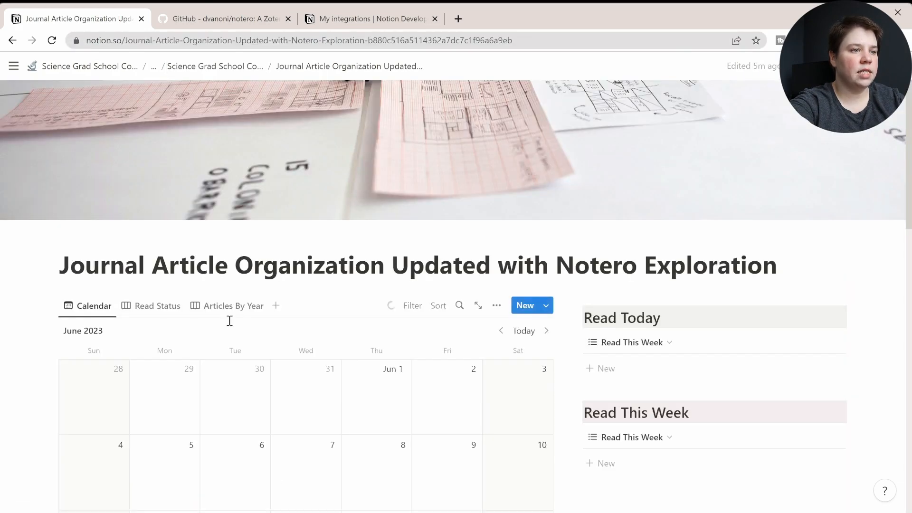
# Scroll through the Journal Article Organization page views to confirm no synced papers yet
pyautogui.scroll(-3)
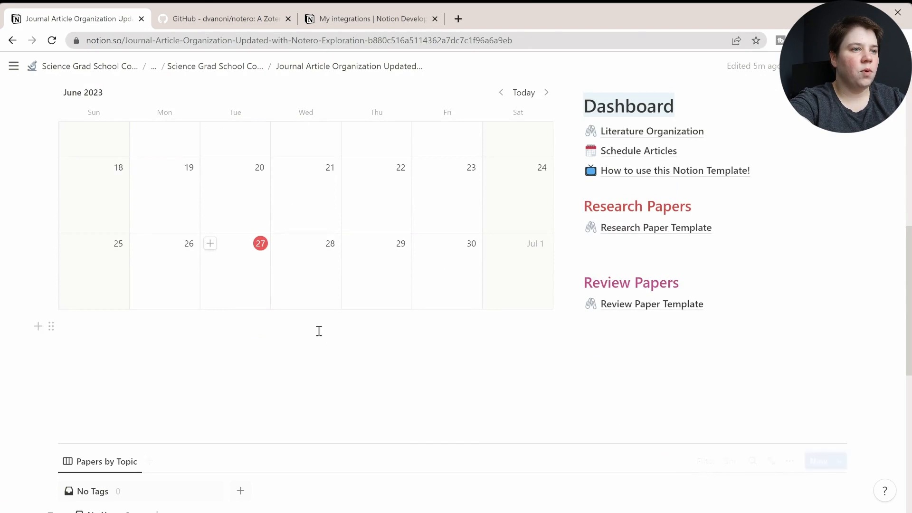
pyautogui.scroll(3)
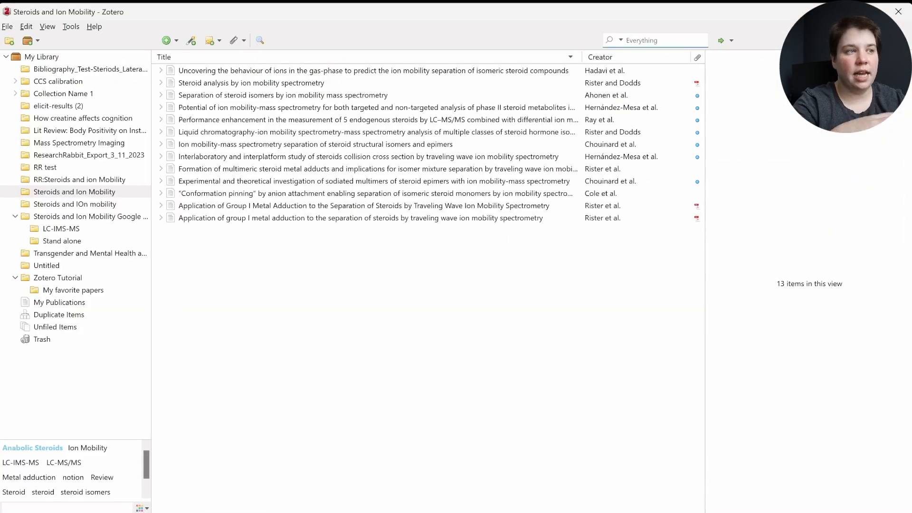
# Trigger the Notero sync by selecting within the Steroids and Ion Mobility collection
pyautogui.click(375, 70)
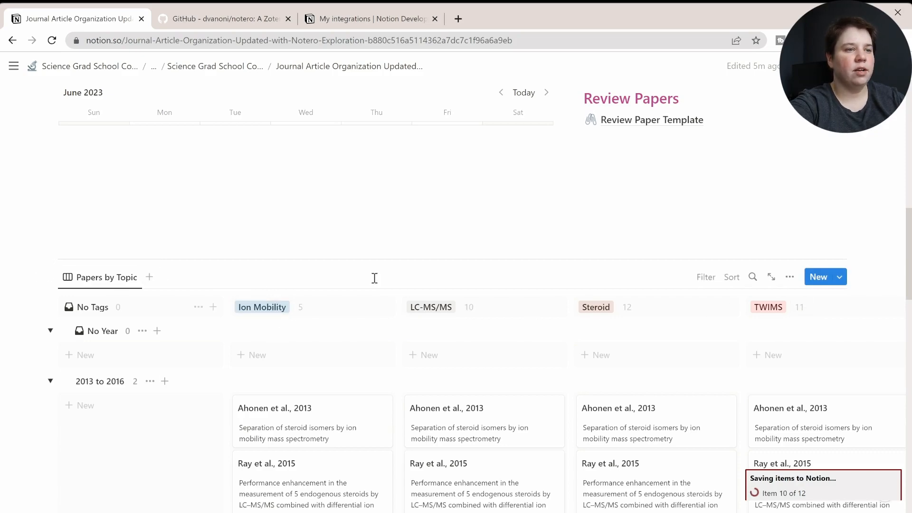
# Scroll down to watch synced papers arrive under Ion Mobility, LC-MS/MS, Steroid and TWIMS
pyautogui.scroll(-3)
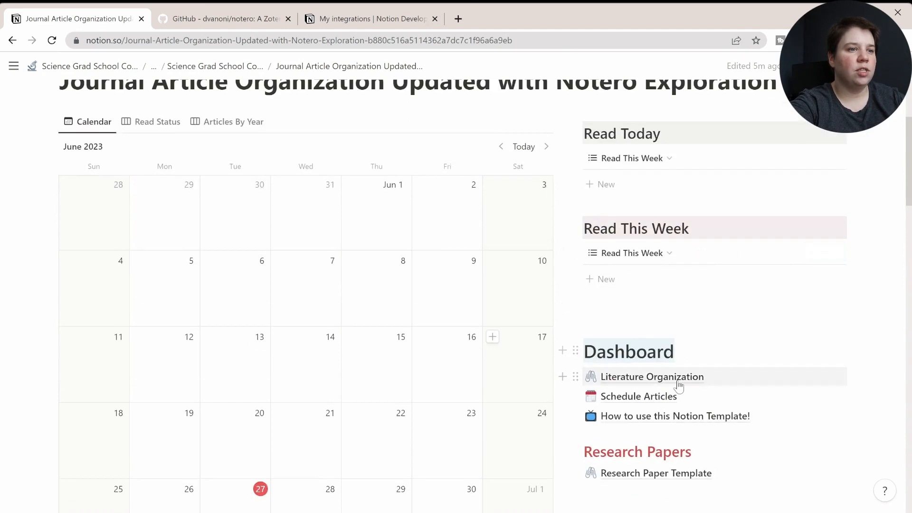
pyautogui.click(652, 377)
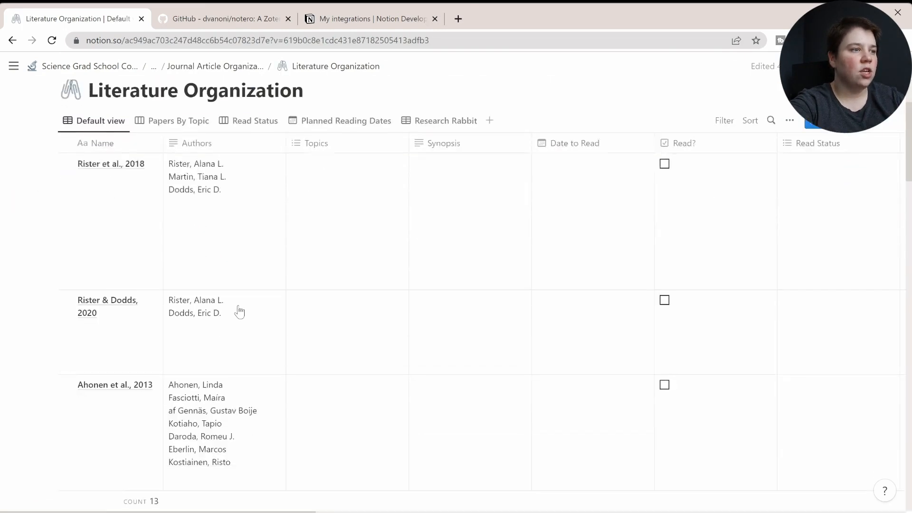
pyautogui.scroll(-3)
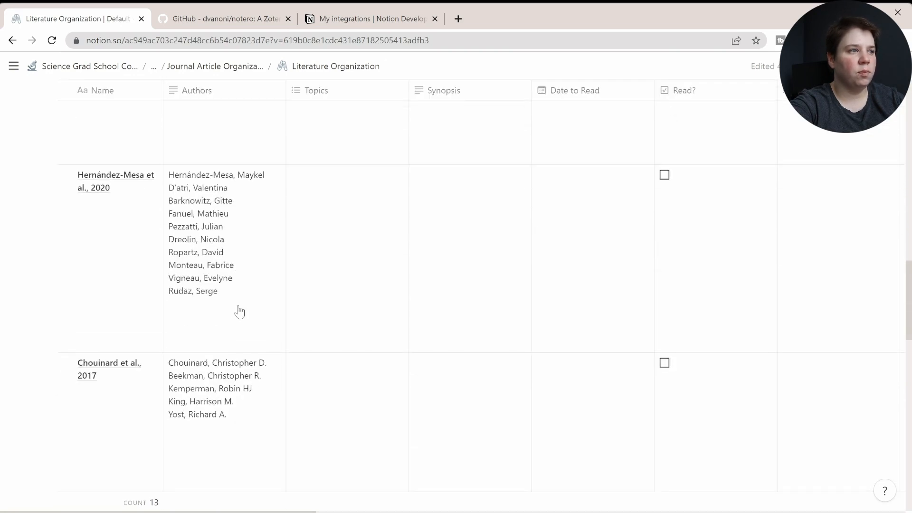
pyautogui.scroll(-3)
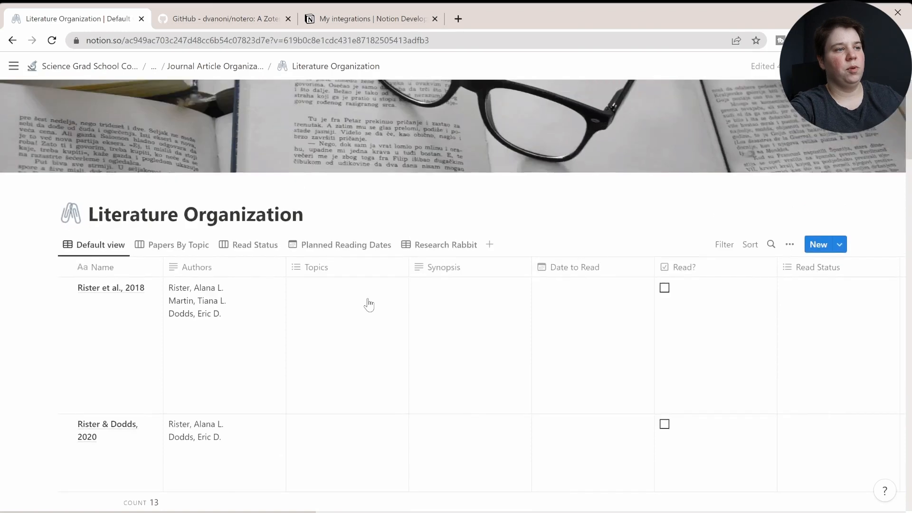
pyautogui.moveTo(396, 349)
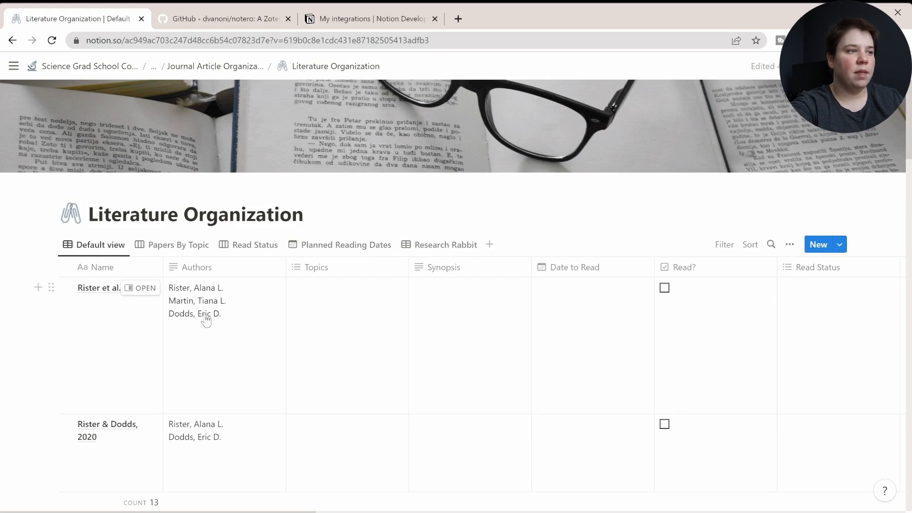
pyautogui.hscroll(3)
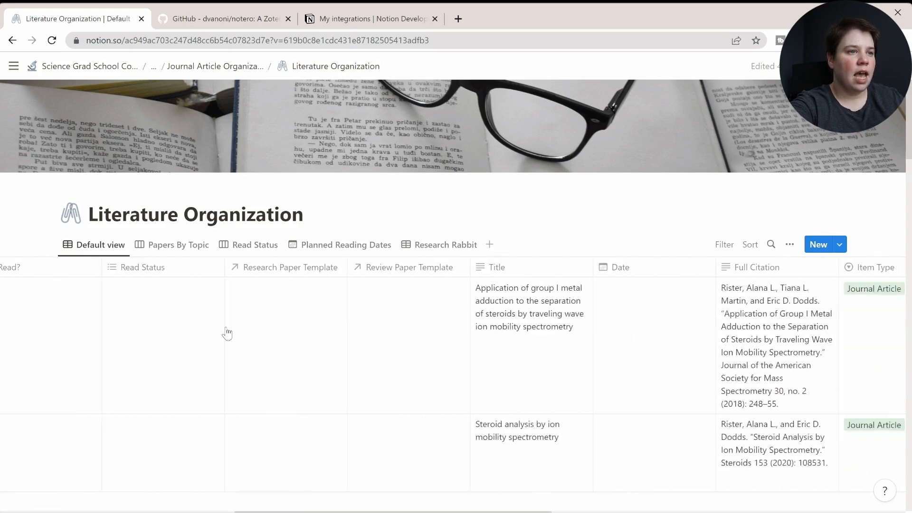
pyautogui.hscroll(3)
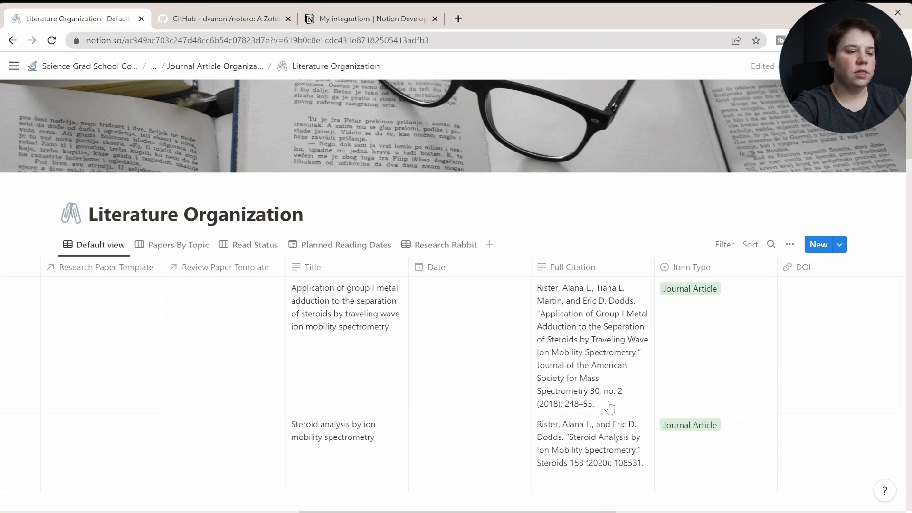
pyautogui.hscroll(3)
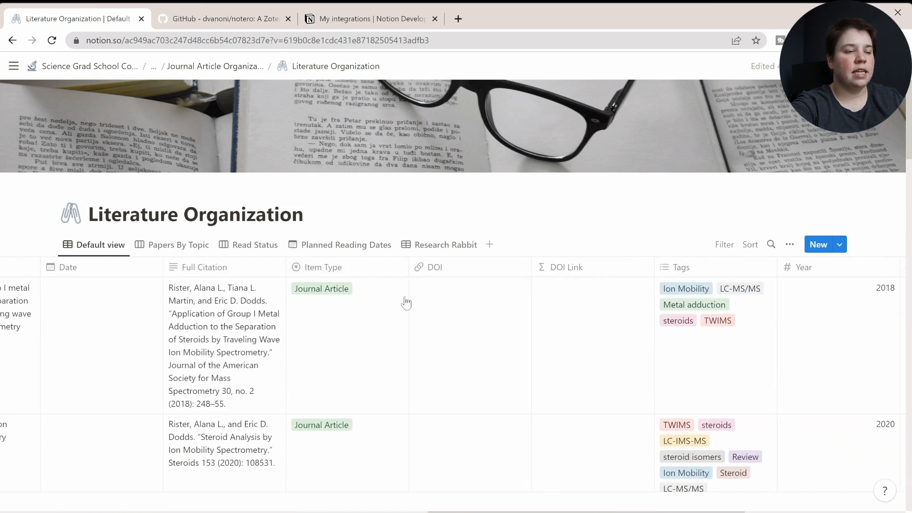
pyautogui.moveTo(343, 309)
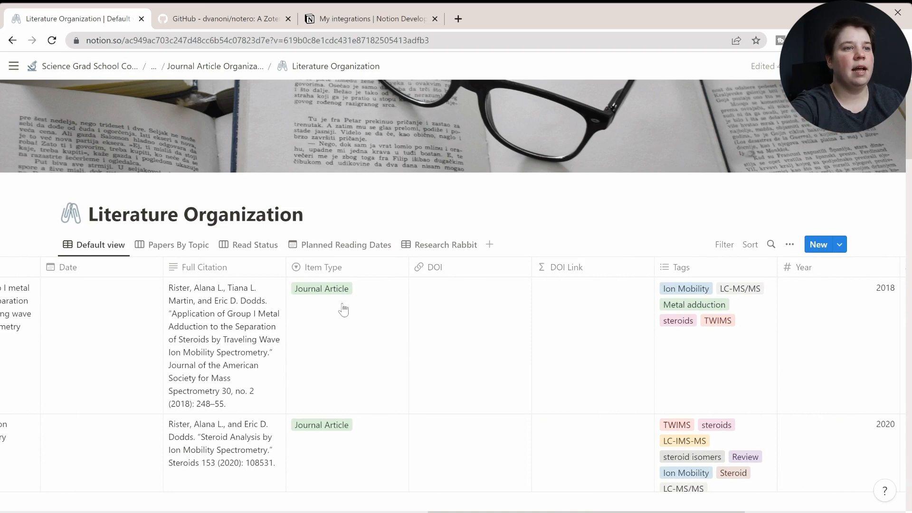
pyautogui.hscroll(3)
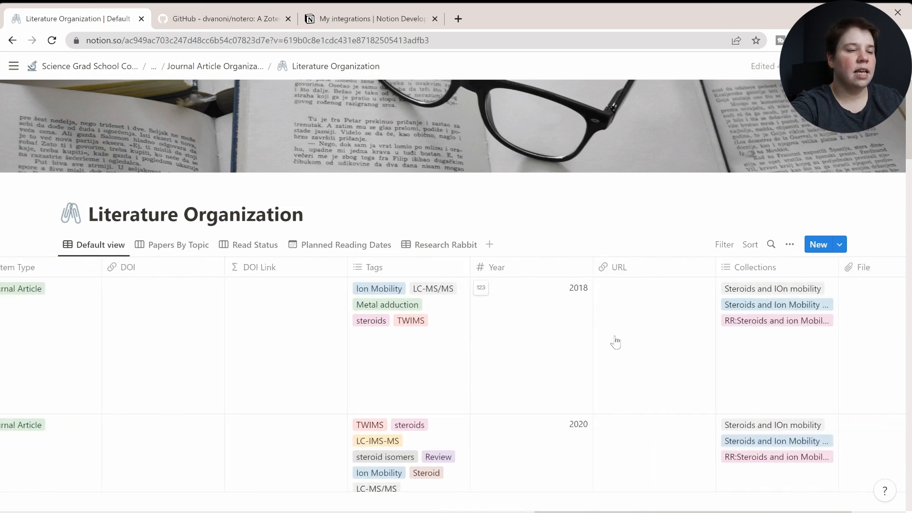
pyautogui.scroll(-3)
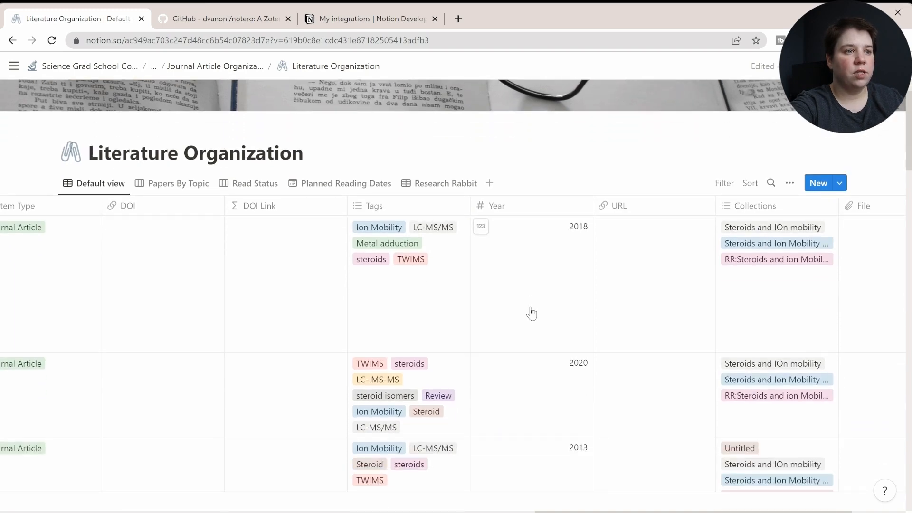
pyautogui.scroll(-3)
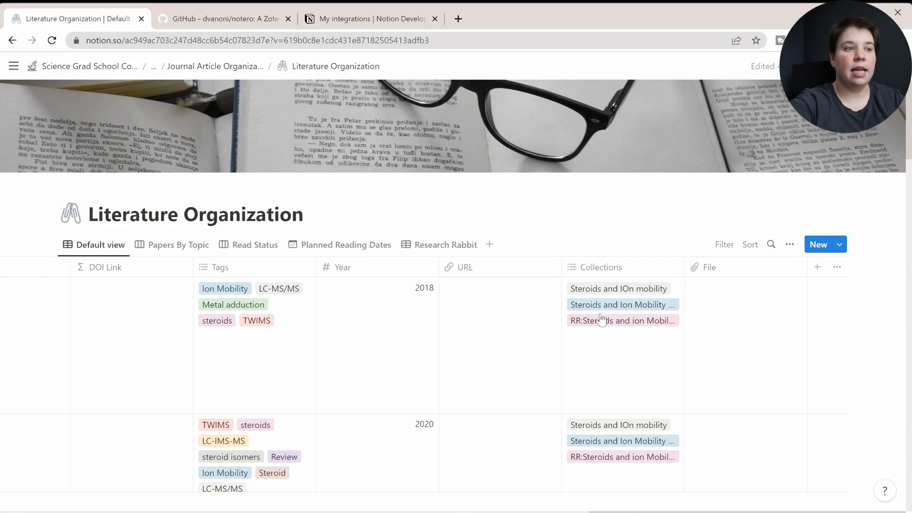
pyautogui.scroll(-3)
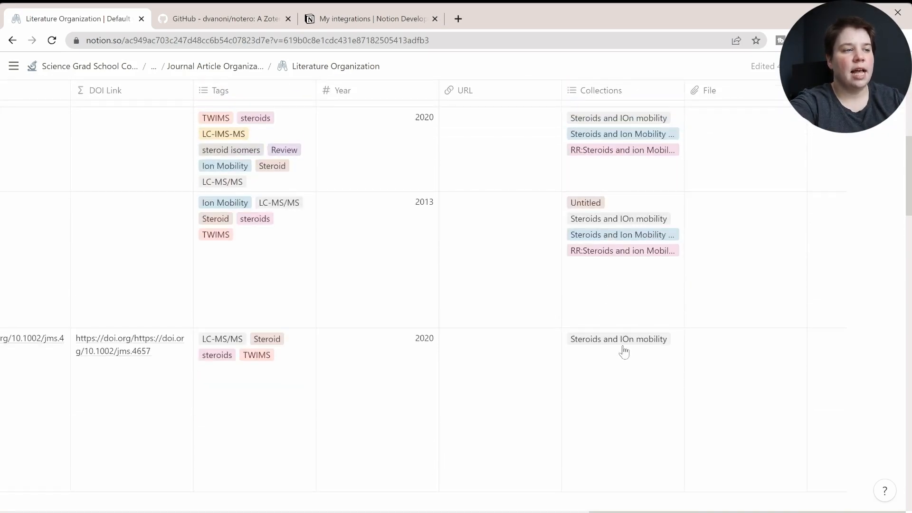
pyautogui.hscroll(3)
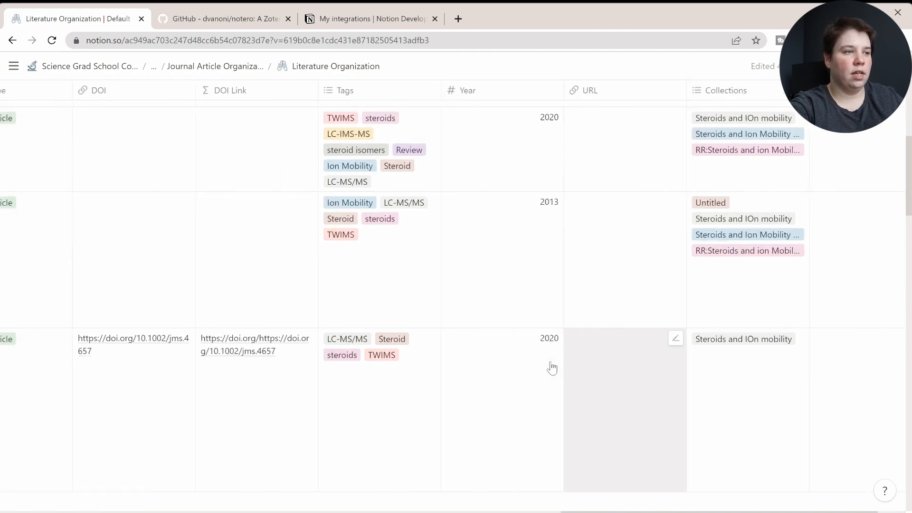
pyautogui.hscroll(-3)
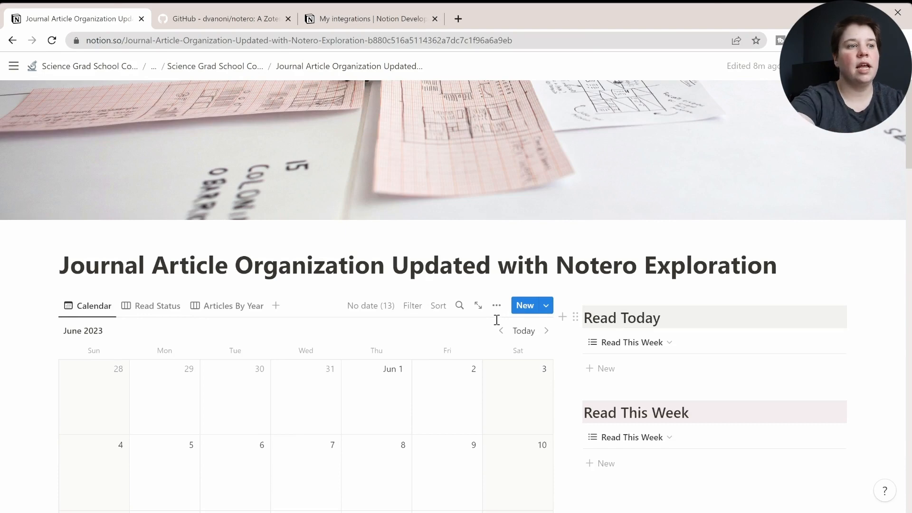
# Open the Schedule Articles page from the dashboard's Dashboard section
pyautogui.scroll(-3)
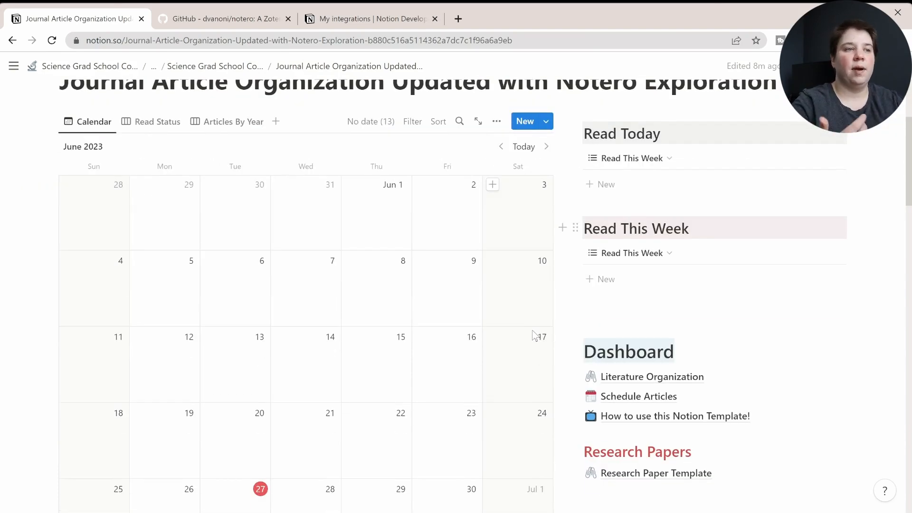
pyautogui.moveTo(297, 396)
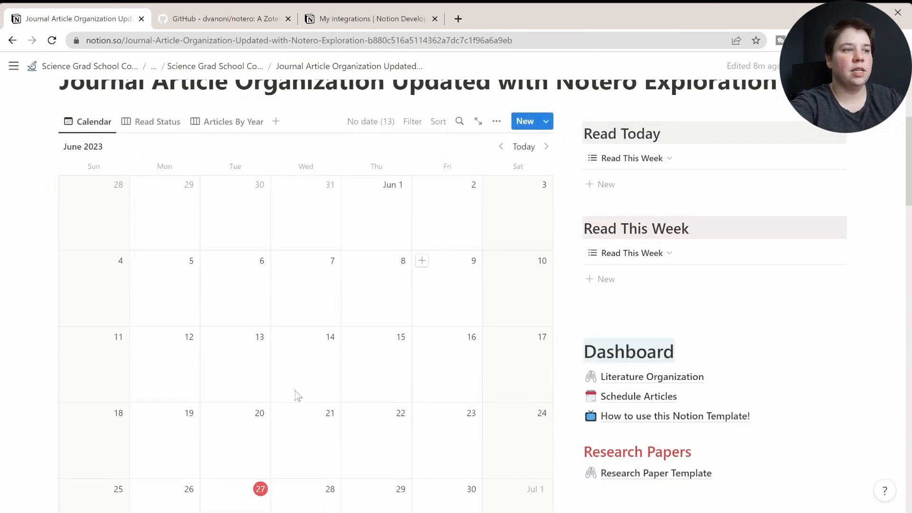
pyautogui.scroll(-3)
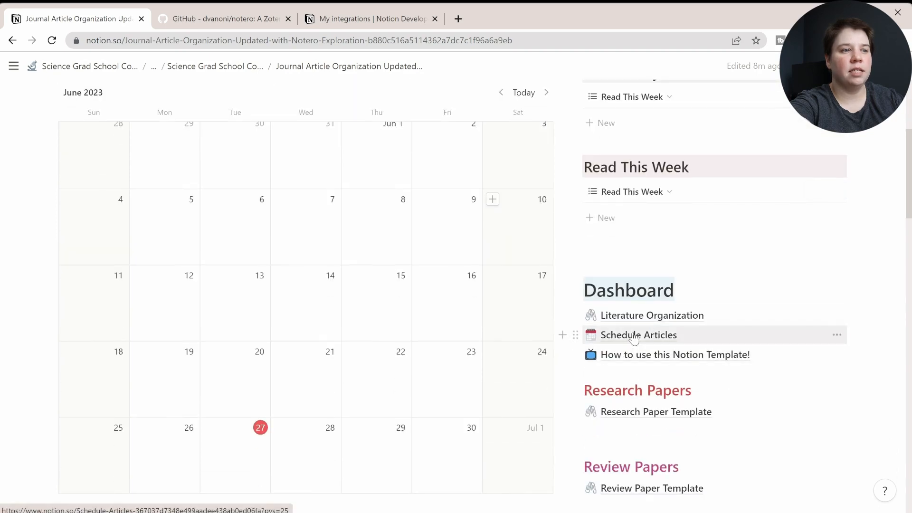
pyautogui.click(638, 334)
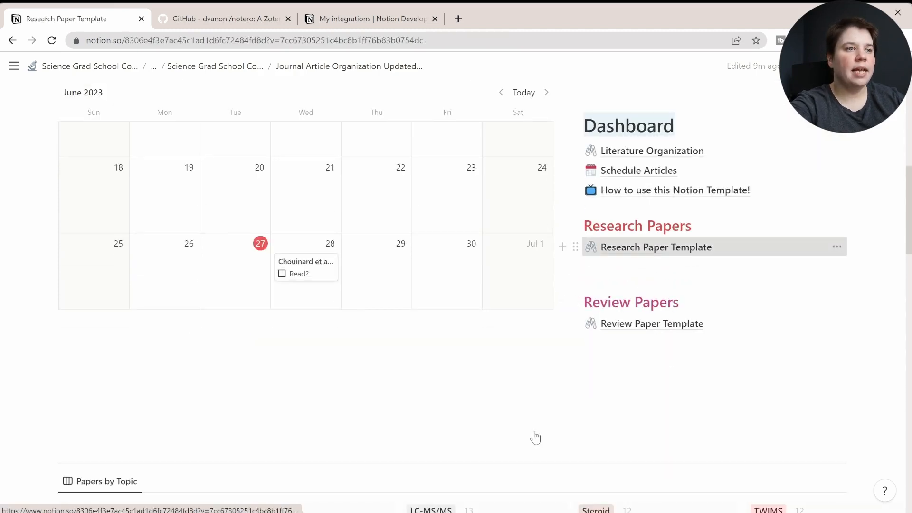
# Link the first Research Paper Template row's Literature relation to a synced paper
pyautogui.click(655, 247)
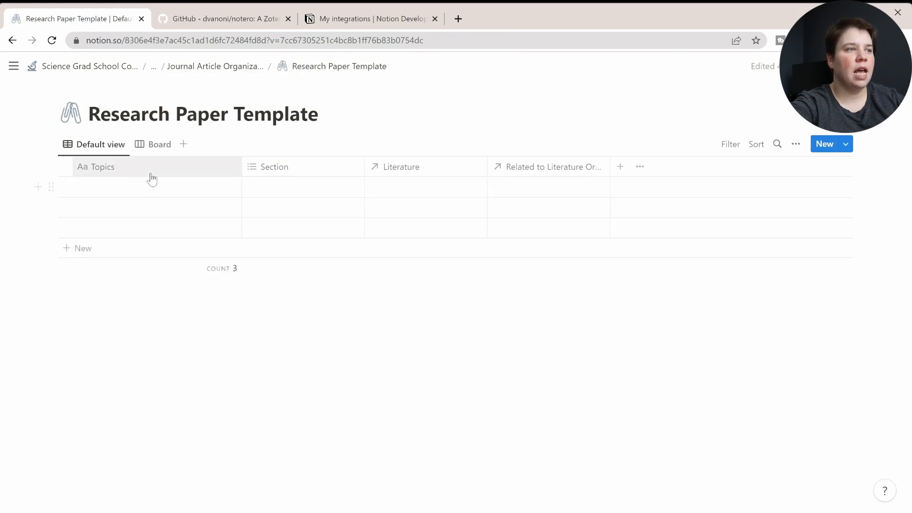
pyautogui.click(302, 187)
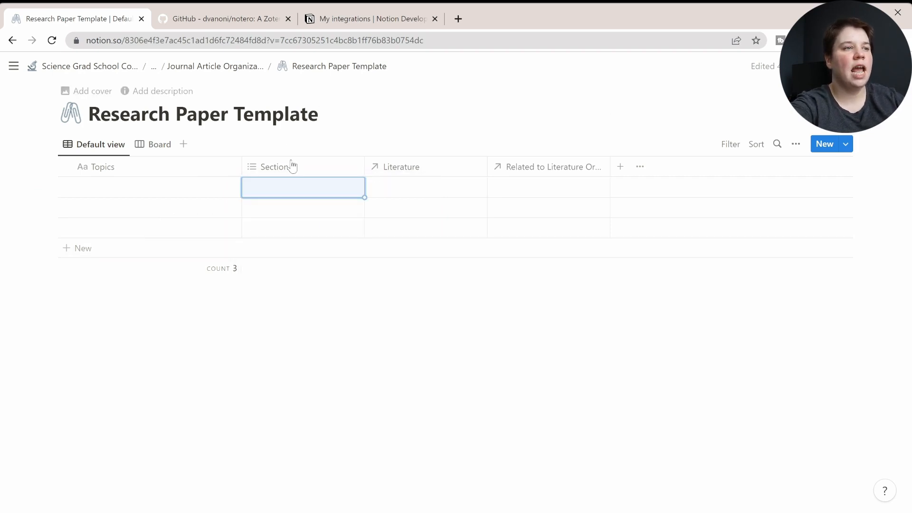
pyautogui.moveTo(436, 174)
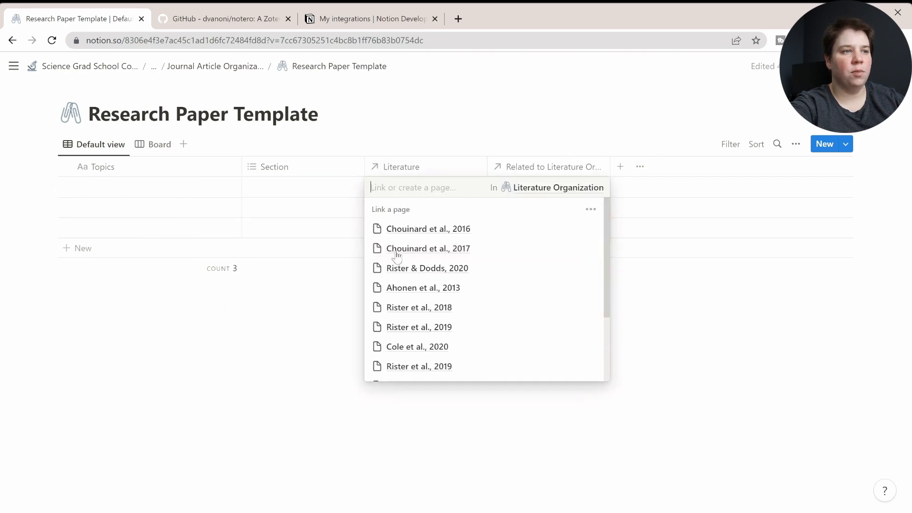
pyautogui.scroll(-3)
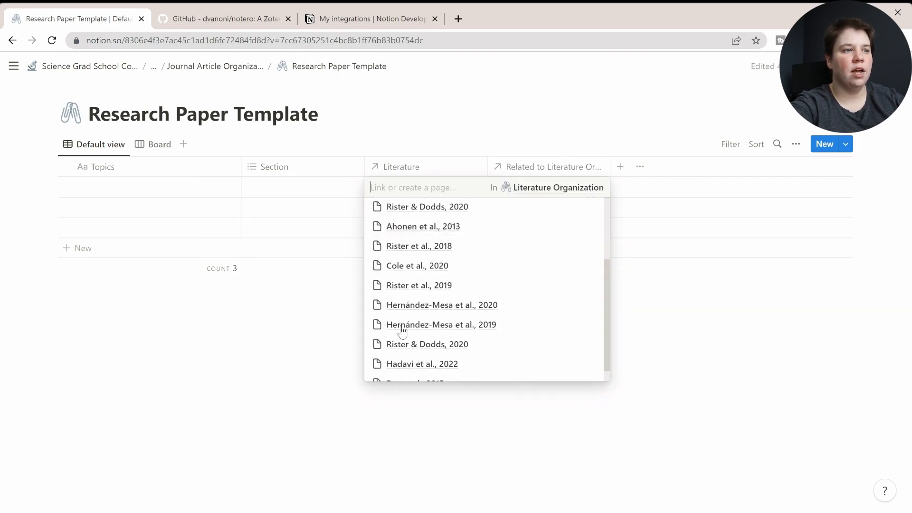
pyautogui.click(419, 285)
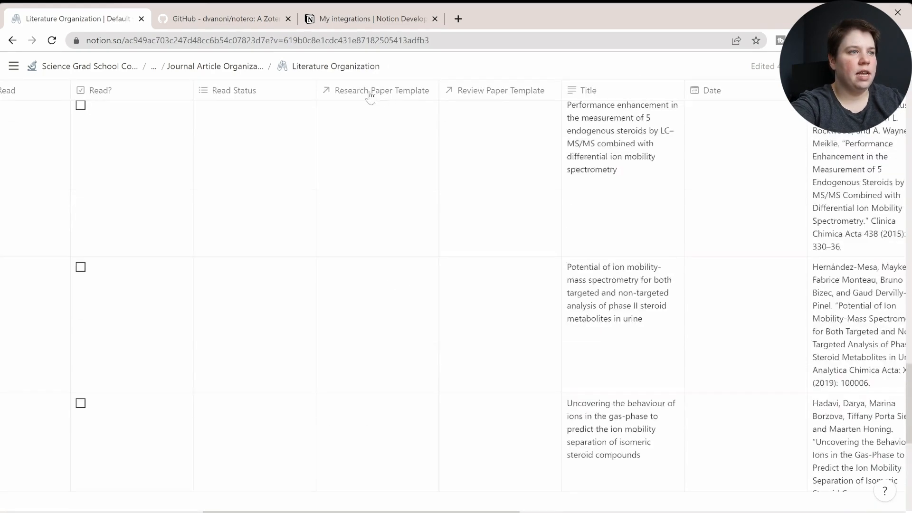
# Scroll Literature Organization to the Rister et al. 2019 row linked to an Untitled template
pyautogui.scroll(-3)
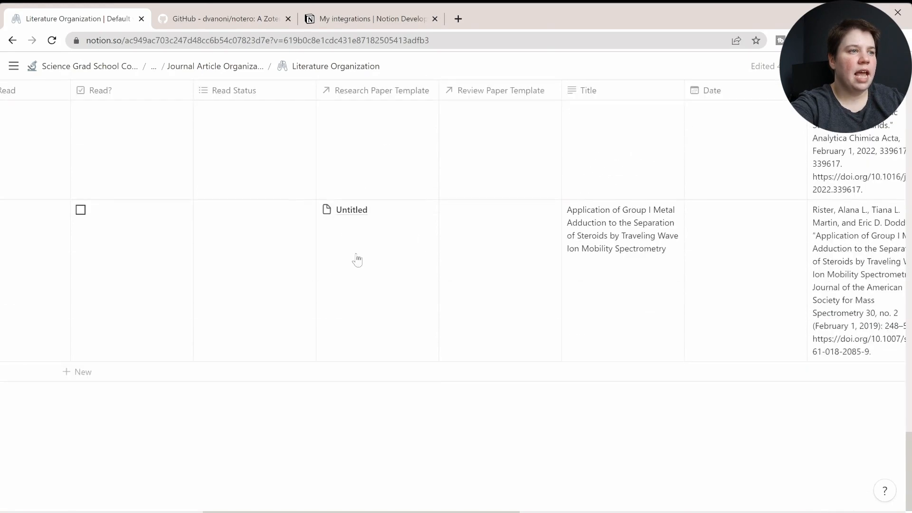
pyautogui.moveTo(216, 67)
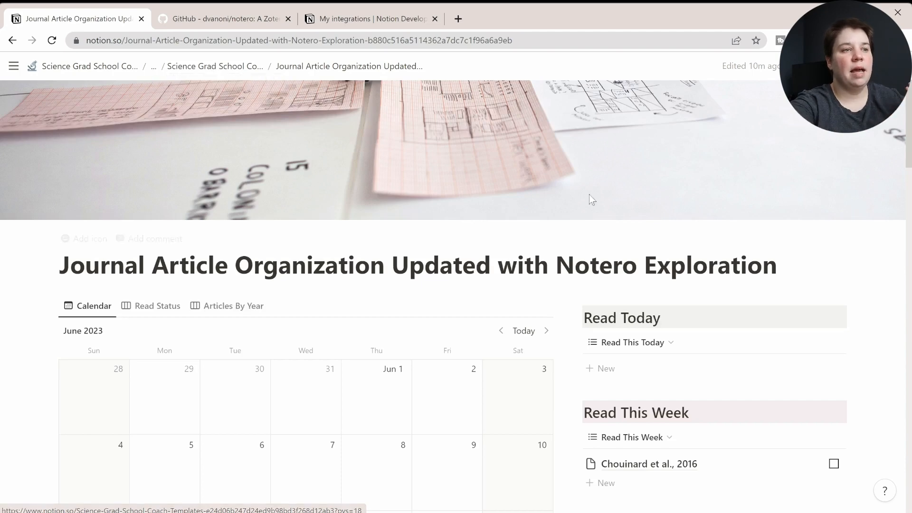
# Scroll the dashboard past the calendar down to the Papers by Topic board
pyautogui.scroll(-3)
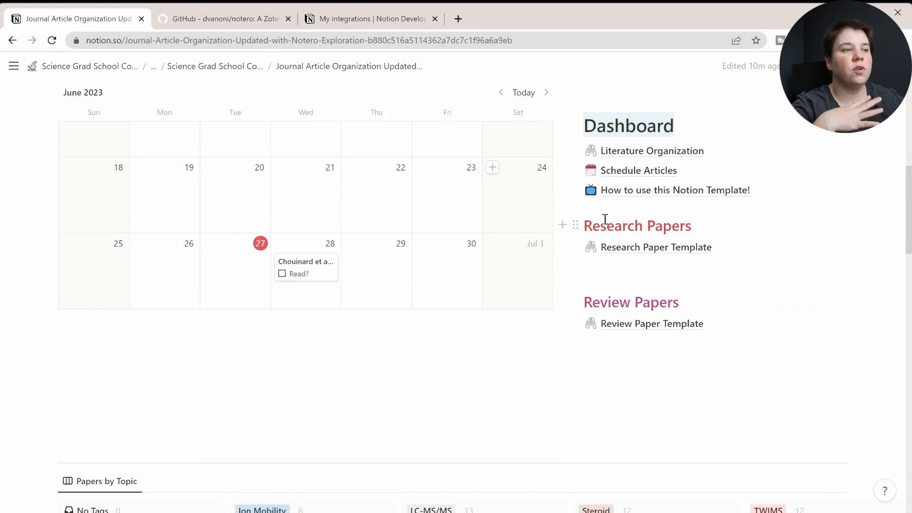
pyautogui.moveTo(594, 219)
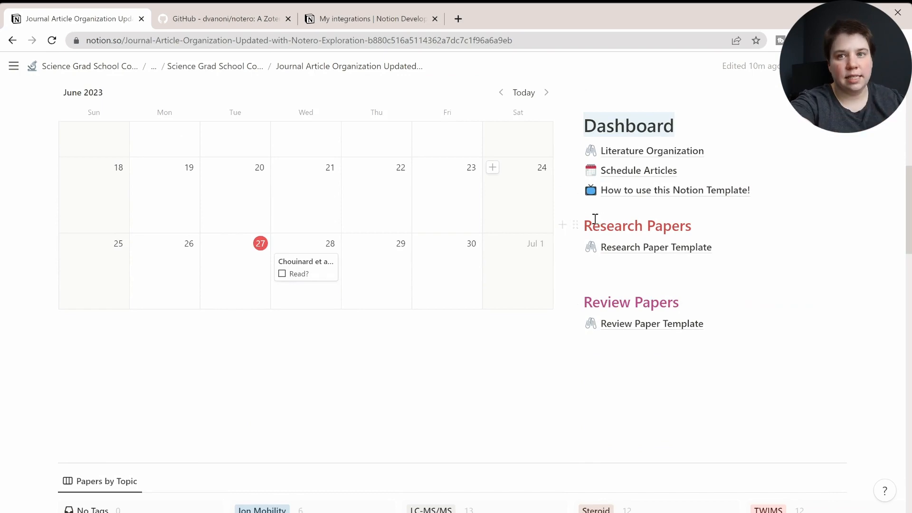
pyautogui.scroll(-3)
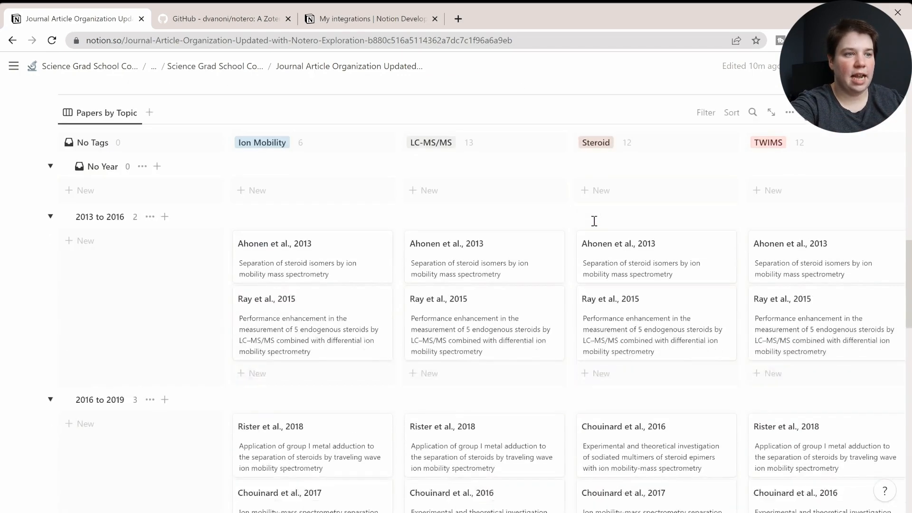